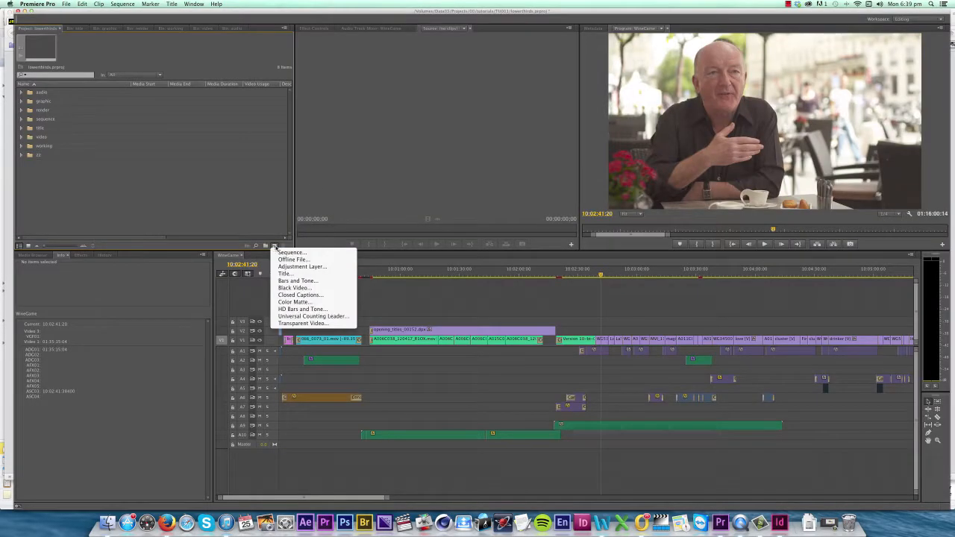
Step: Start a new title clip in Premiere, then switch to the Word document of speaker names
click(285, 273)
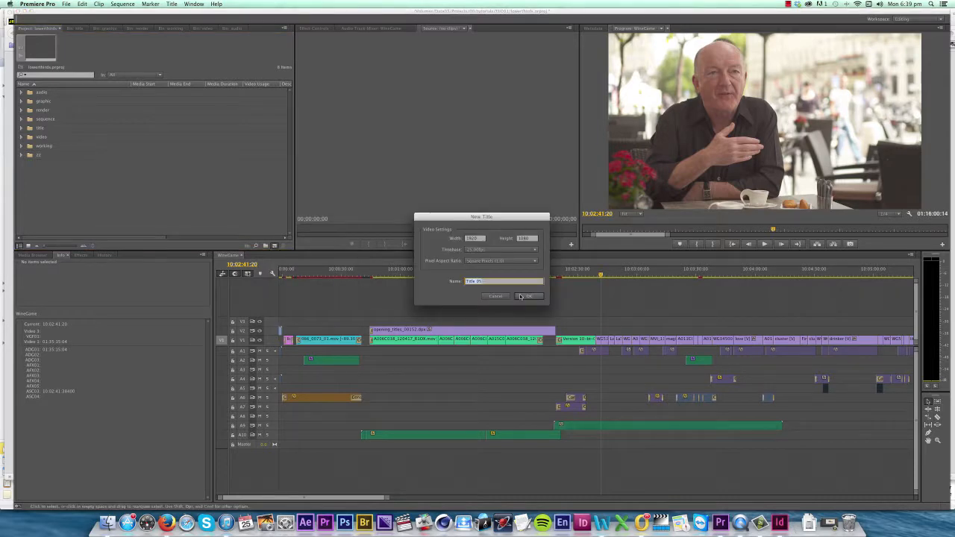
click(528, 296)
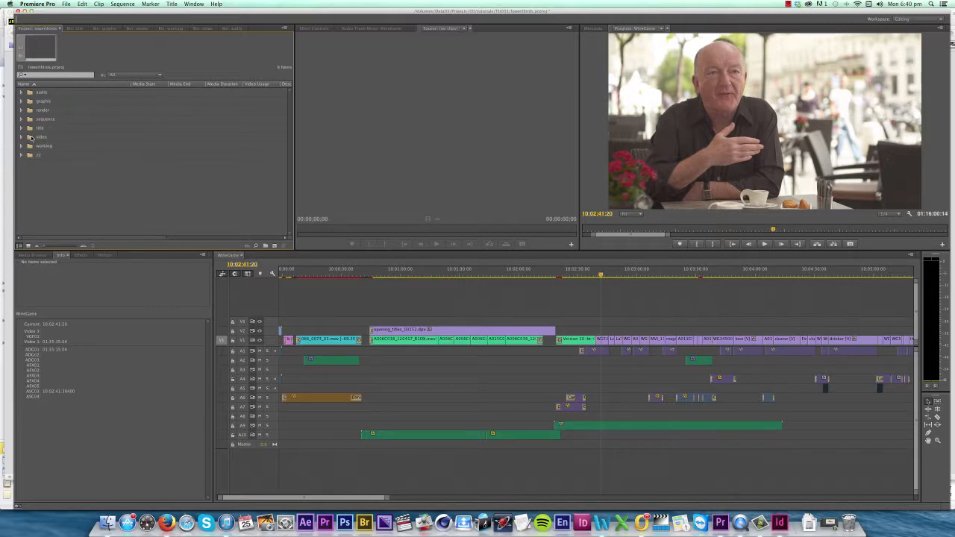
click(197, 522)
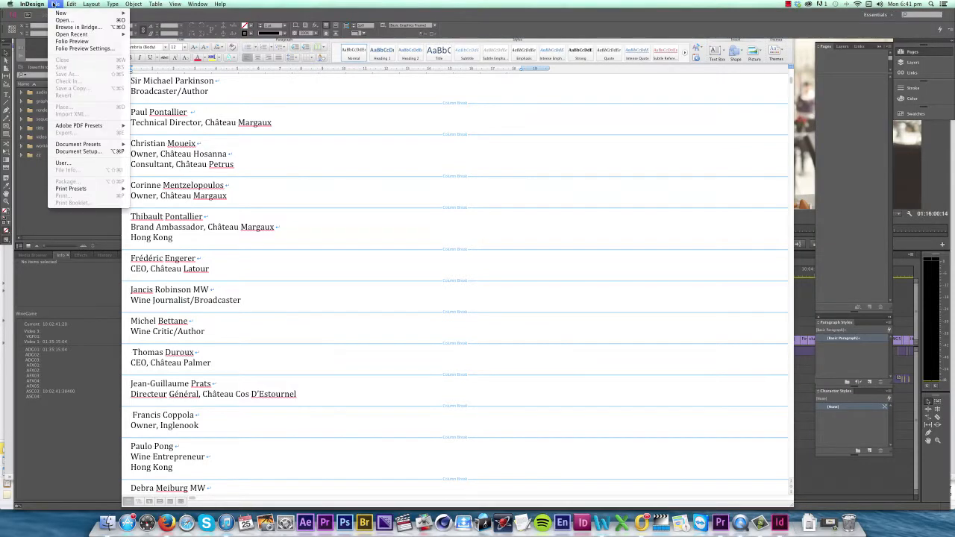
Step: Create a new Digital Publishing document, 1920×1080 px, with unlinked 108/192 px margins
click(59, 12)
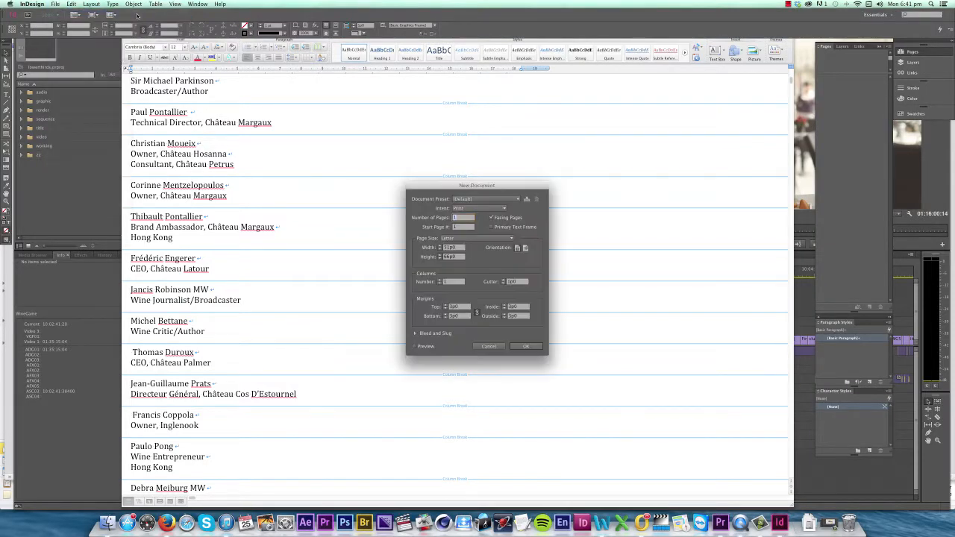
click(488, 208)
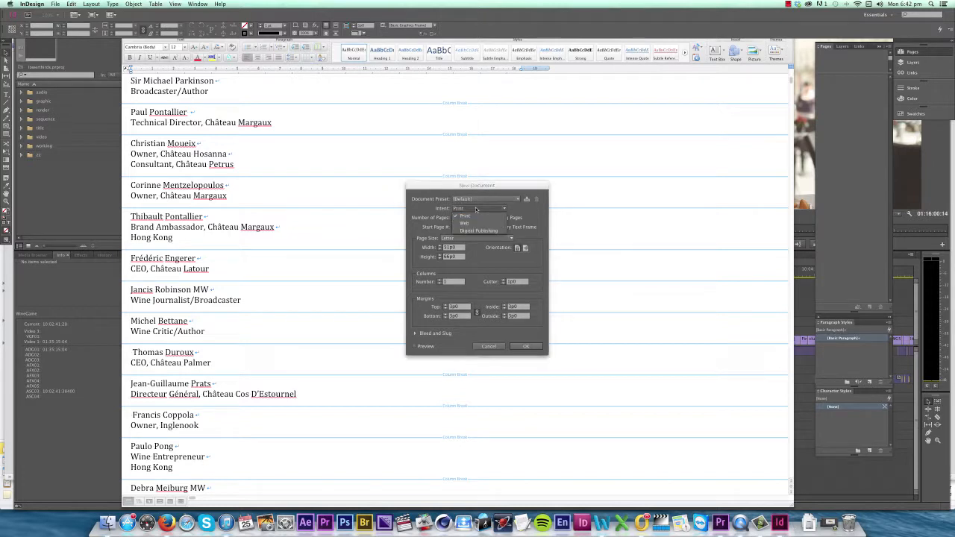
click(477, 229)
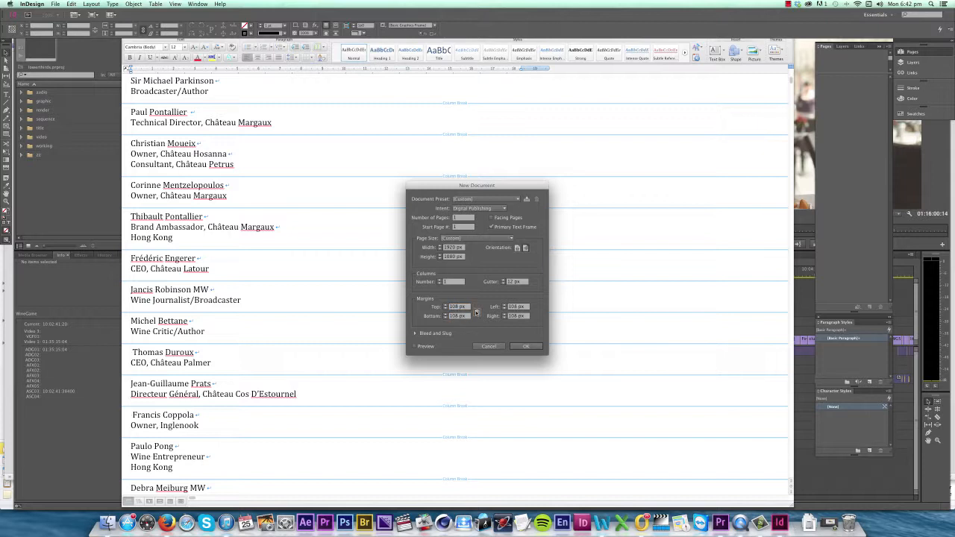
click(516, 306)
text(192)
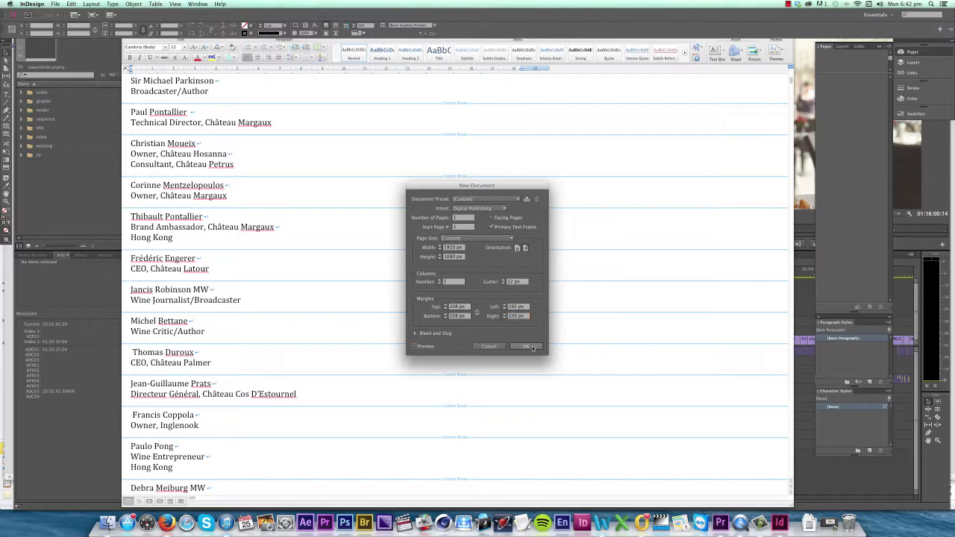
click(525, 347)
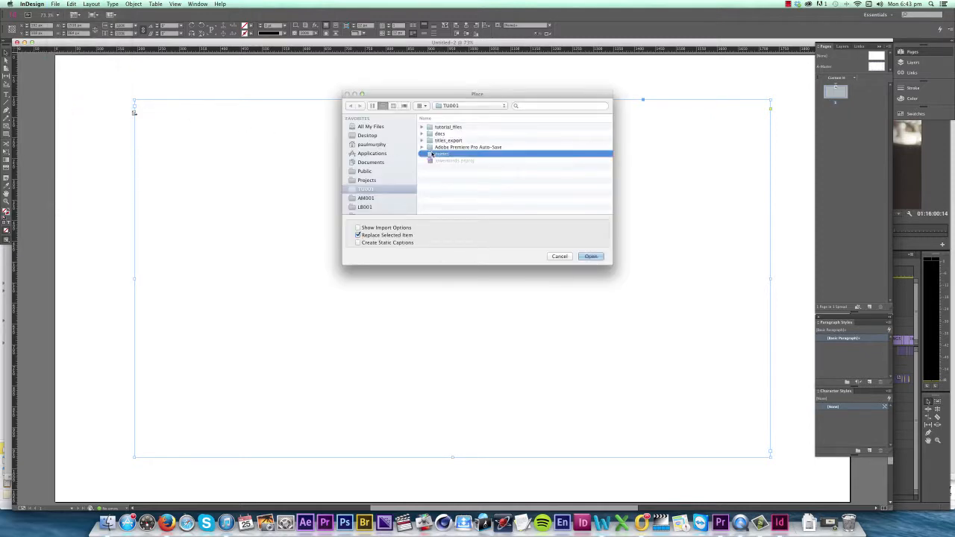
Step: Place the speaker list to autoflow across pages and save the document as lower_thirds
click(591, 256)
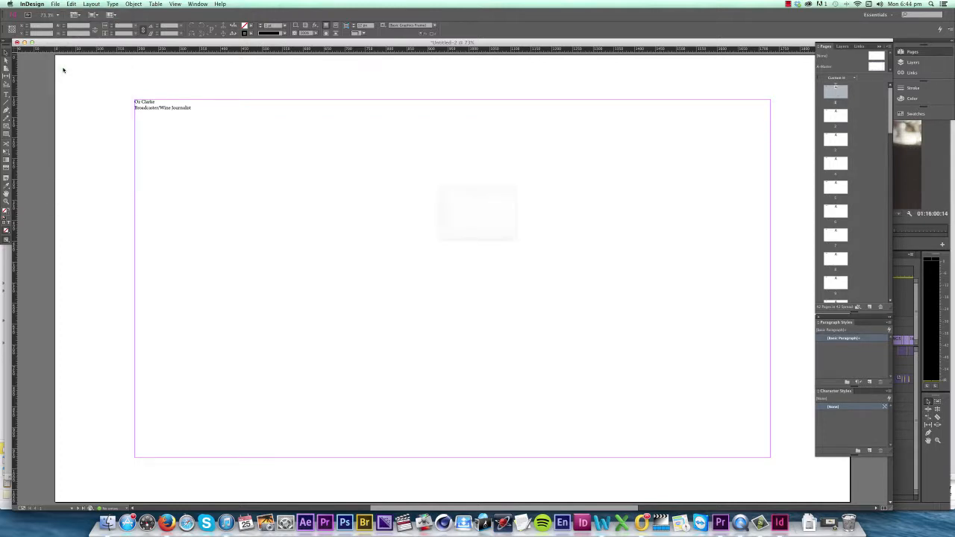
key(cmd+shift+s)
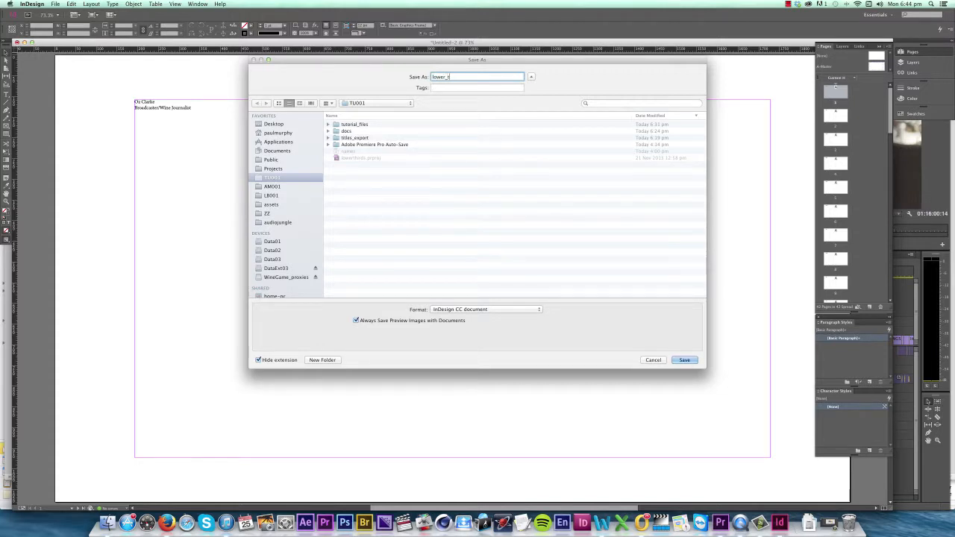
click(684, 360)
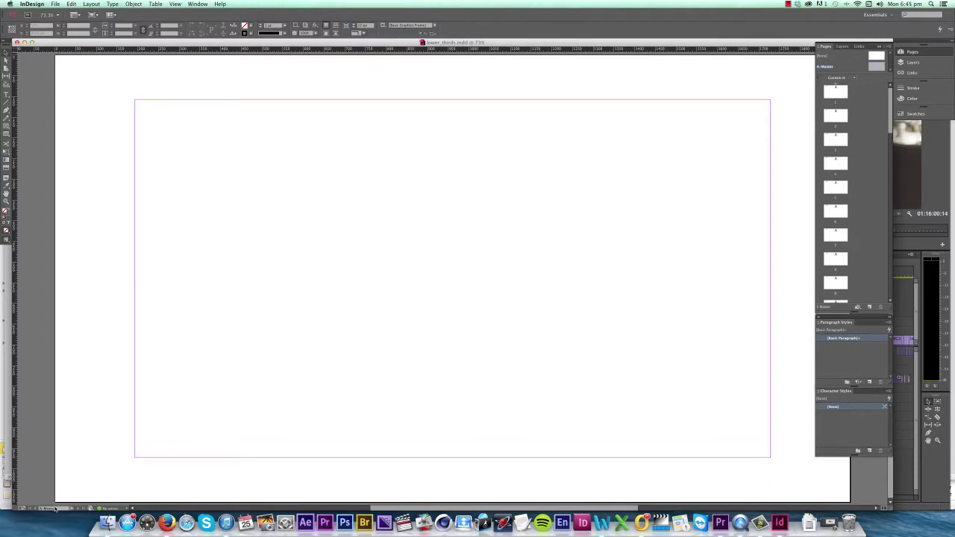
Step: Rename the two layers background and text, then make background the active layer
click(840, 46)
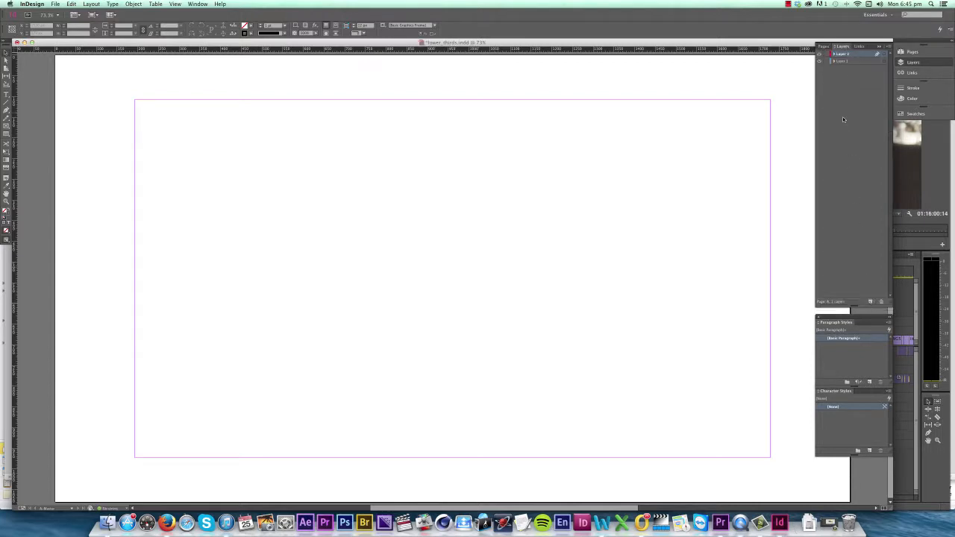
double_click(844, 54)
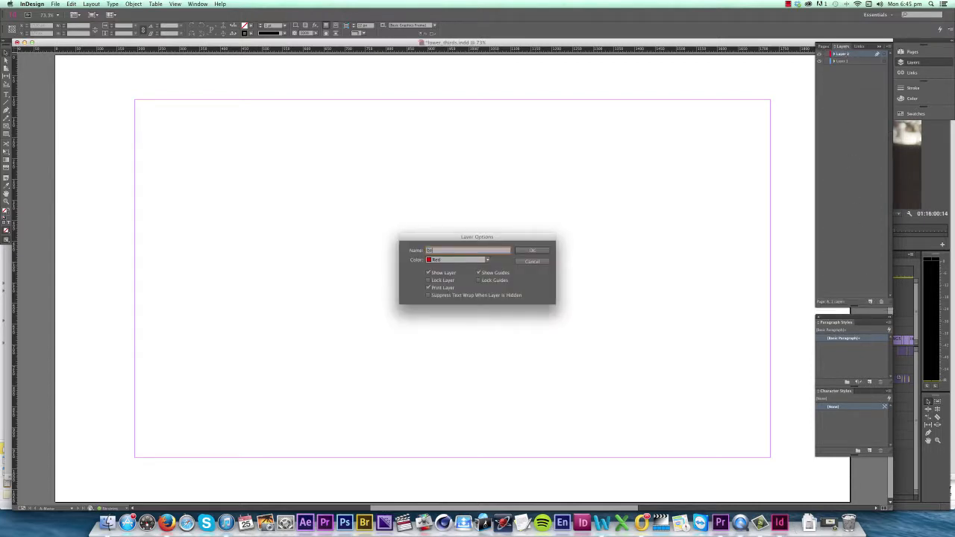
click(530, 250)
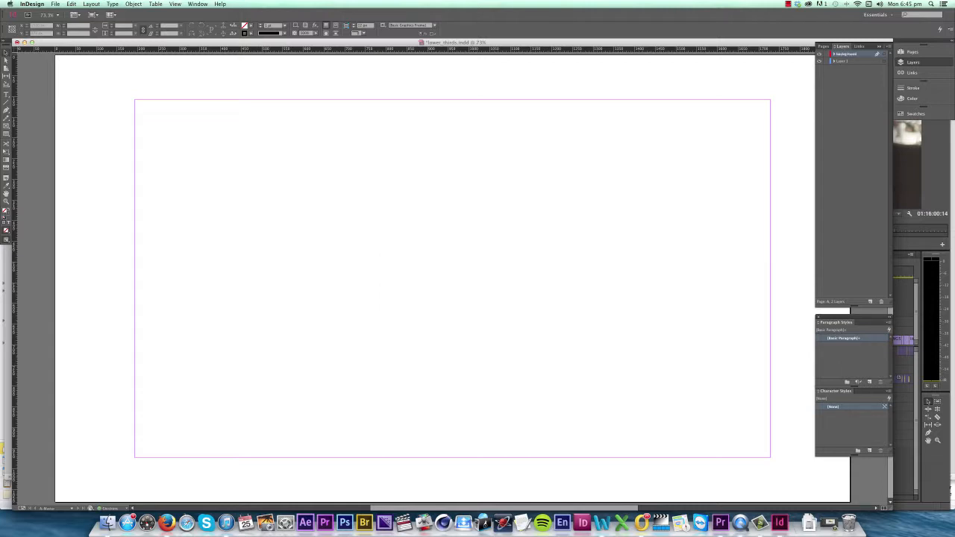
double_click(842, 61)
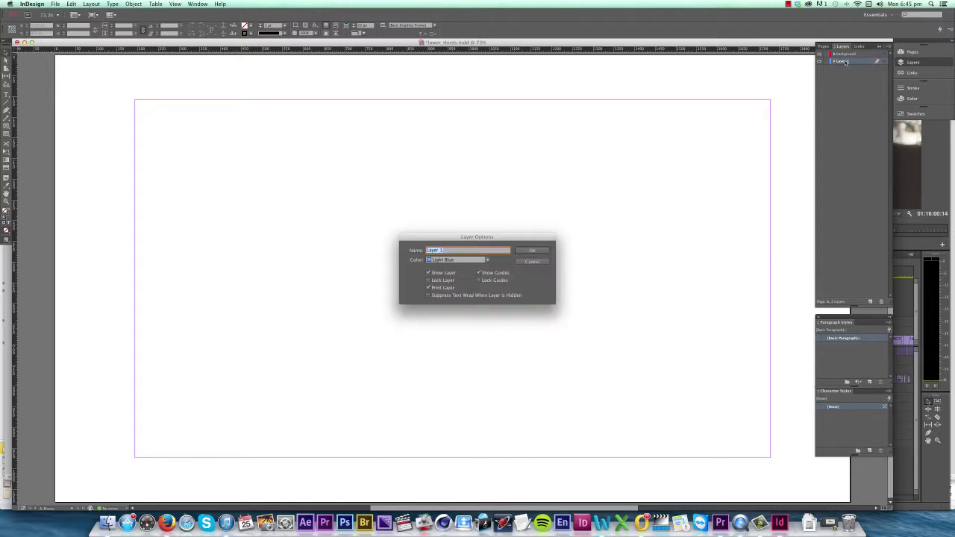
click(532, 249)
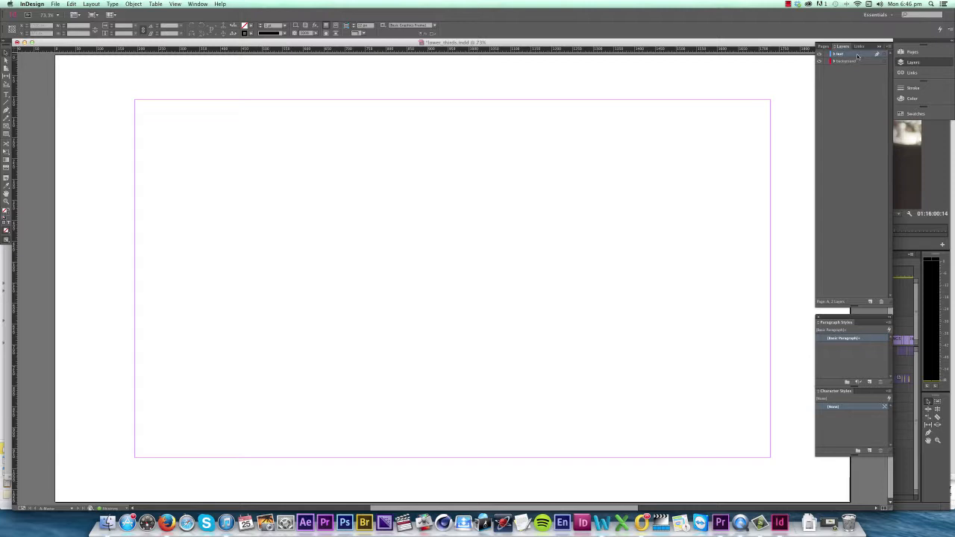
click(845, 62)
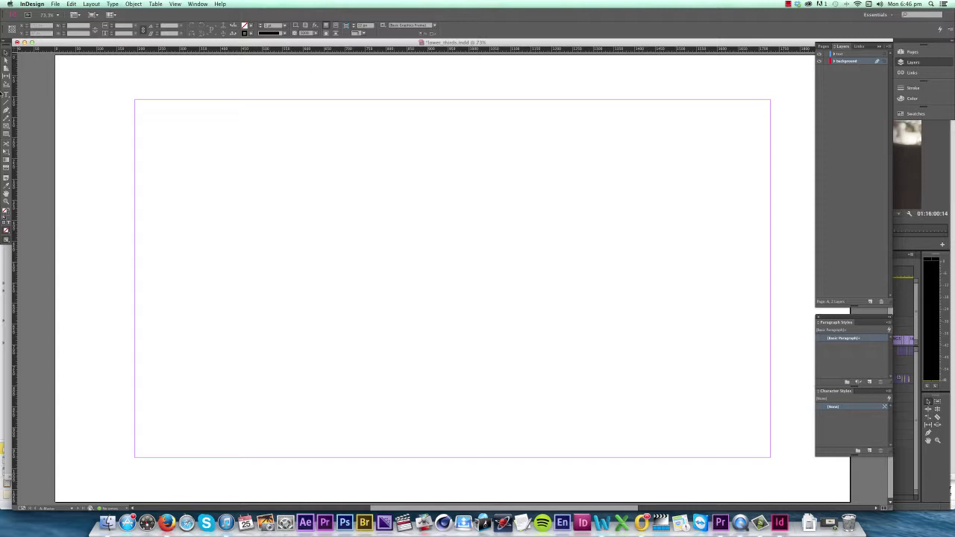
mouse_move(6, 134)
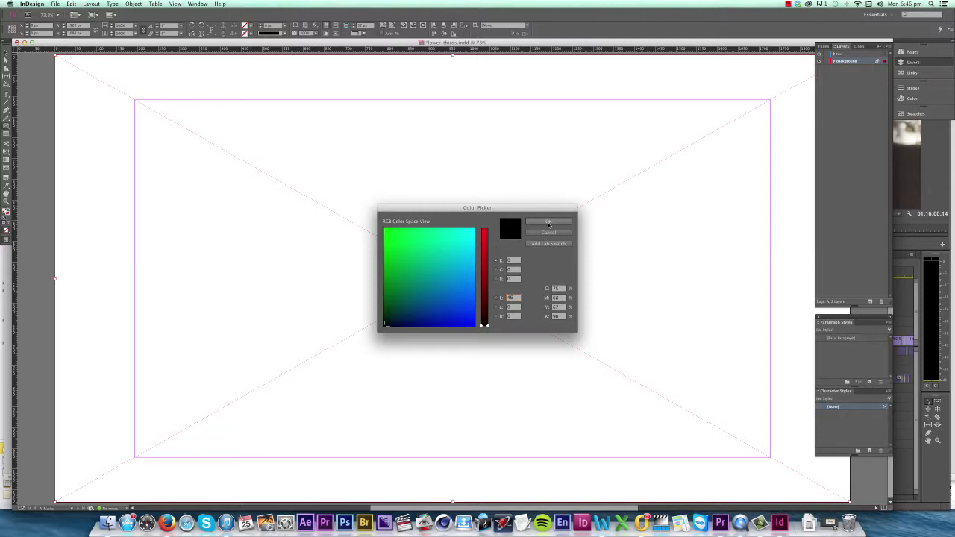
Step: Fill the page frame grey and set the background layer to locked and non-printing
click(548, 223)
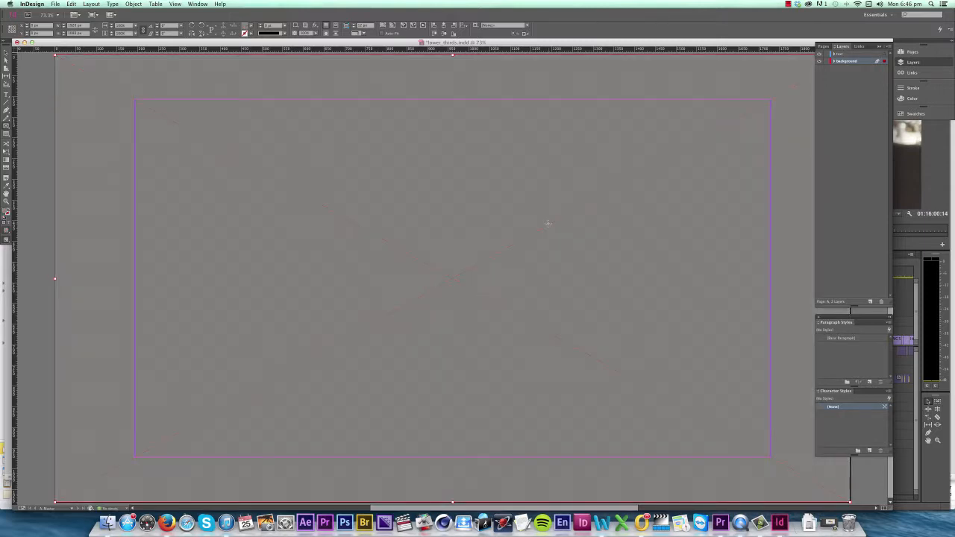
click(882, 47)
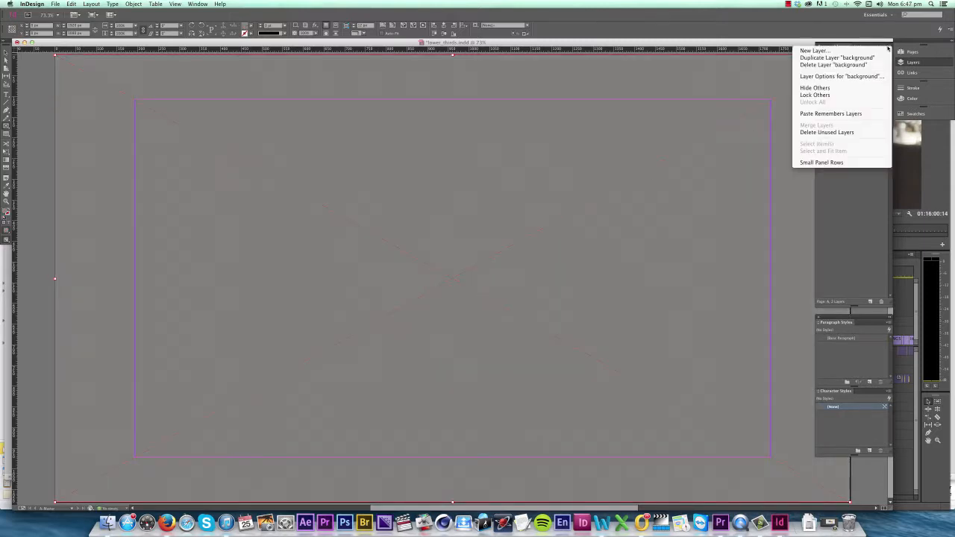
click(832, 76)
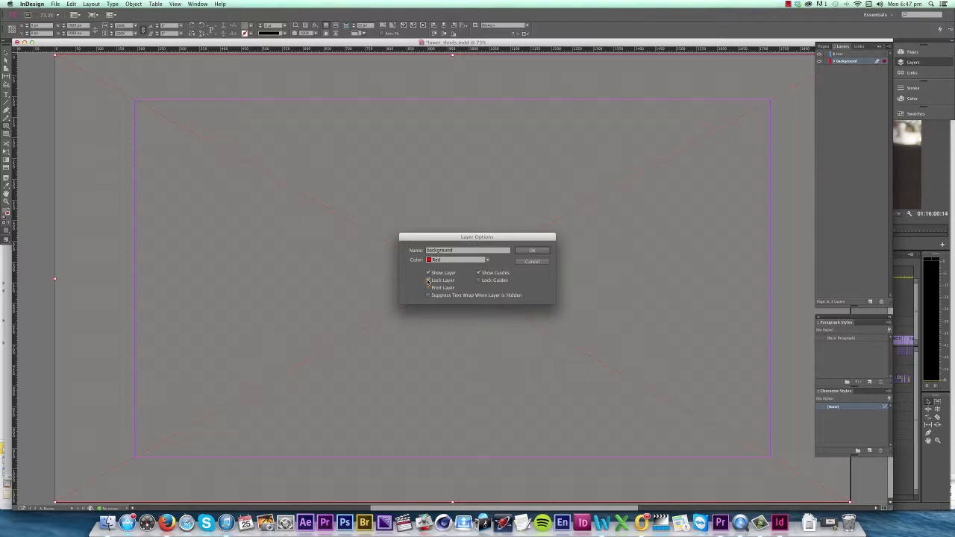
click(427, 280)
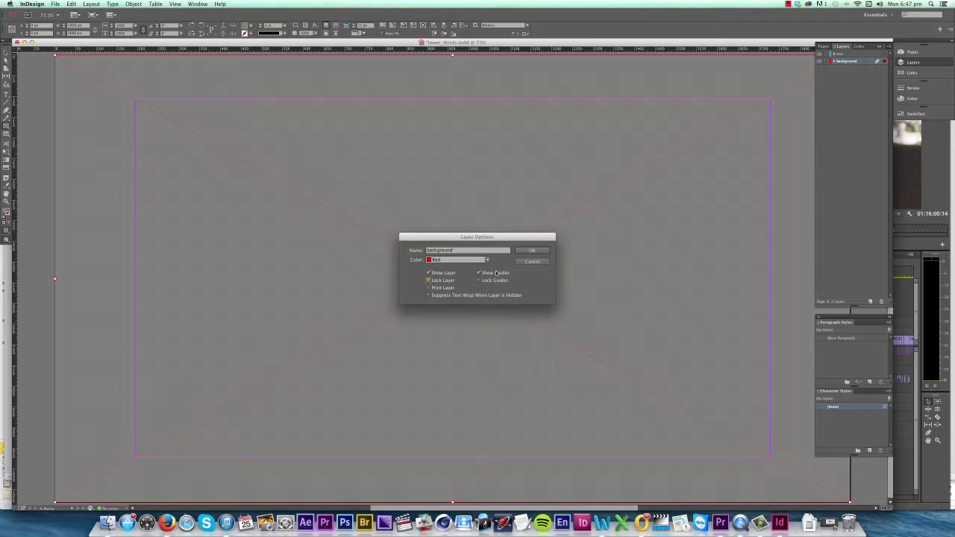
click(532, 250)
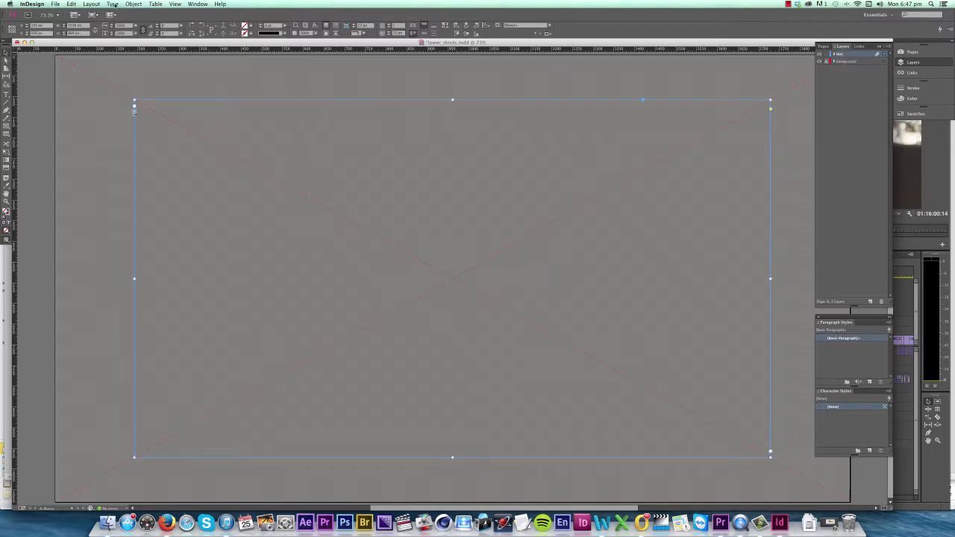
Step: Set the text frame's vertical justification to Bottom via Text Frame Options
click(135, 5)
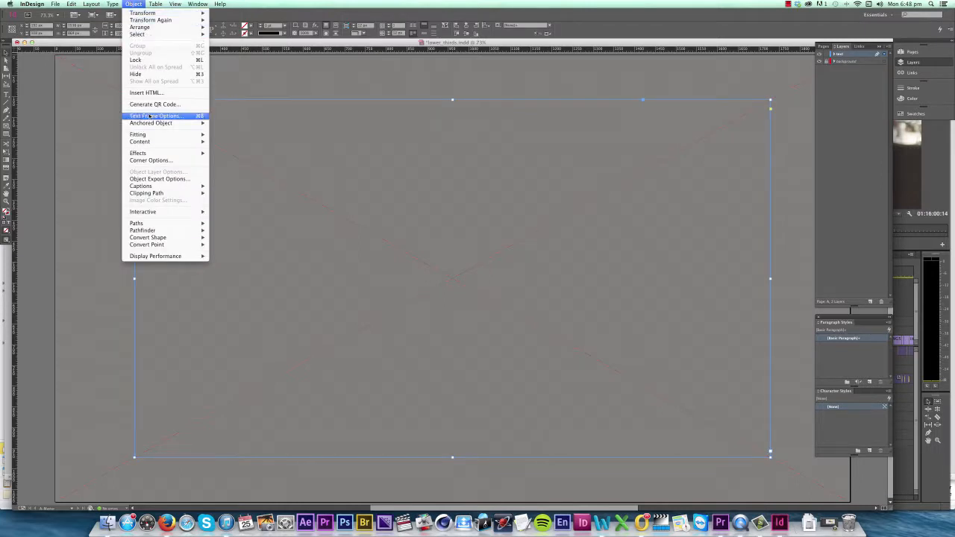
click(155, 115)
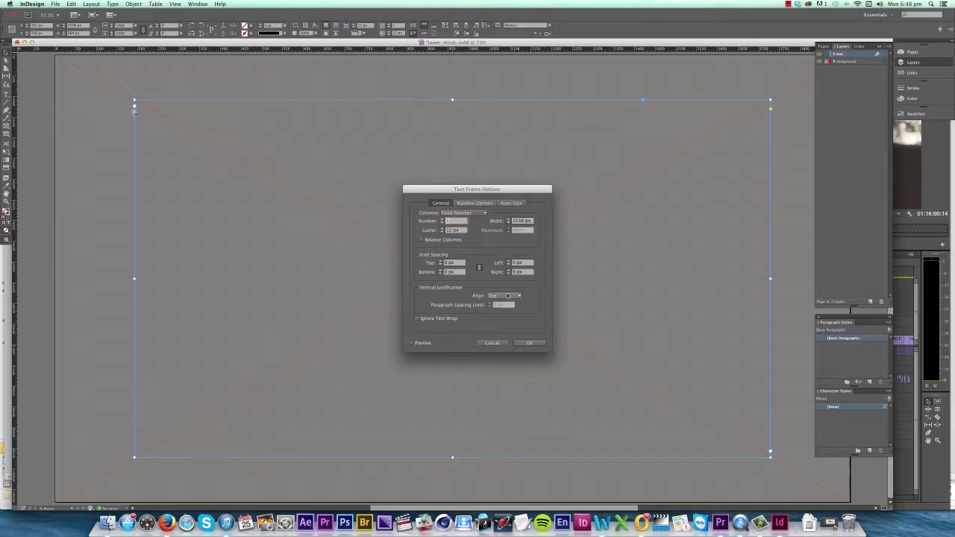
click(517, 296)
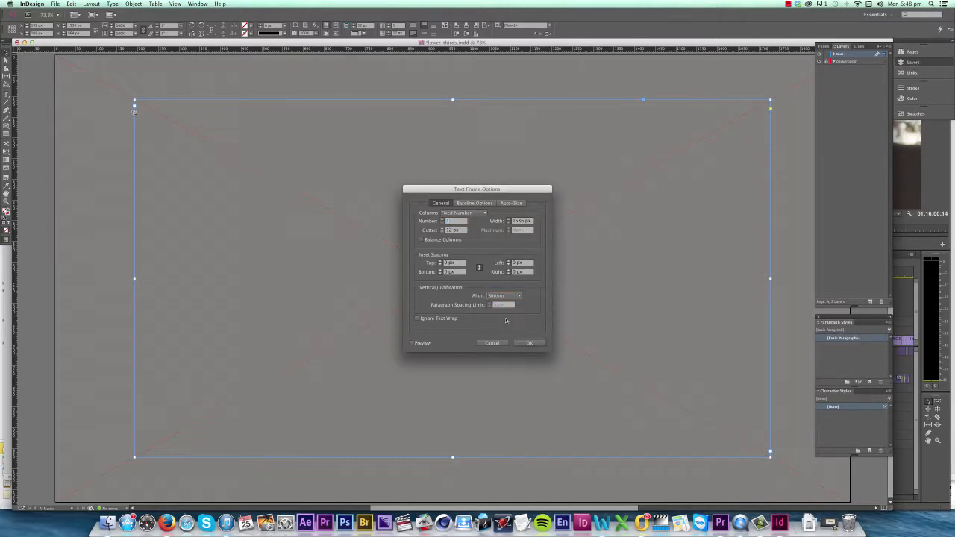
click(529, 342)
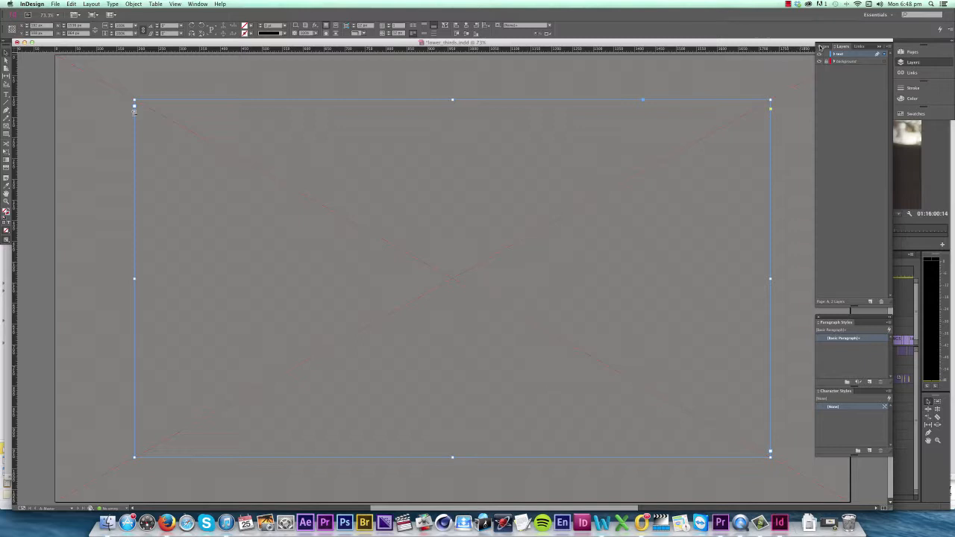
click(826, 46)
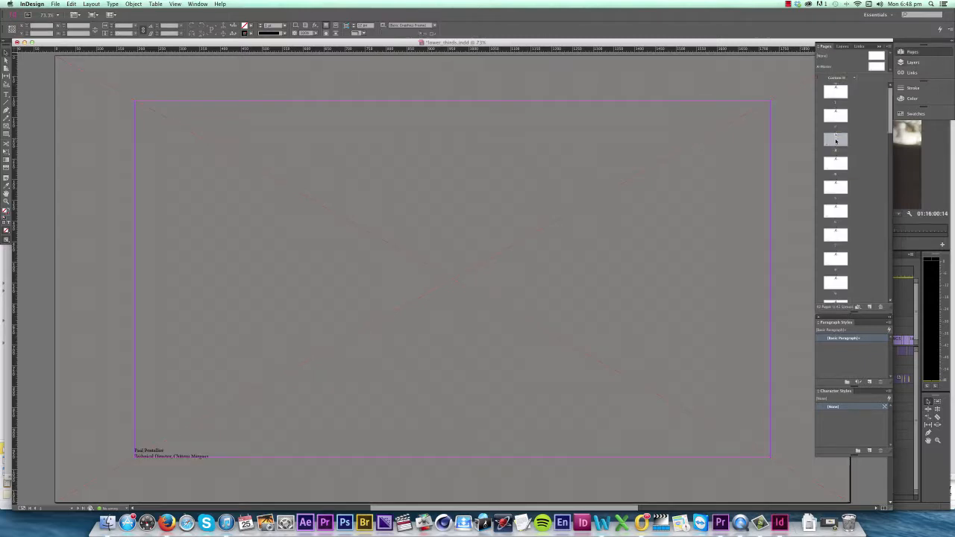
Step: On the first lower-third page, give the name and title text a Paper (white) fill
click(836, 92)
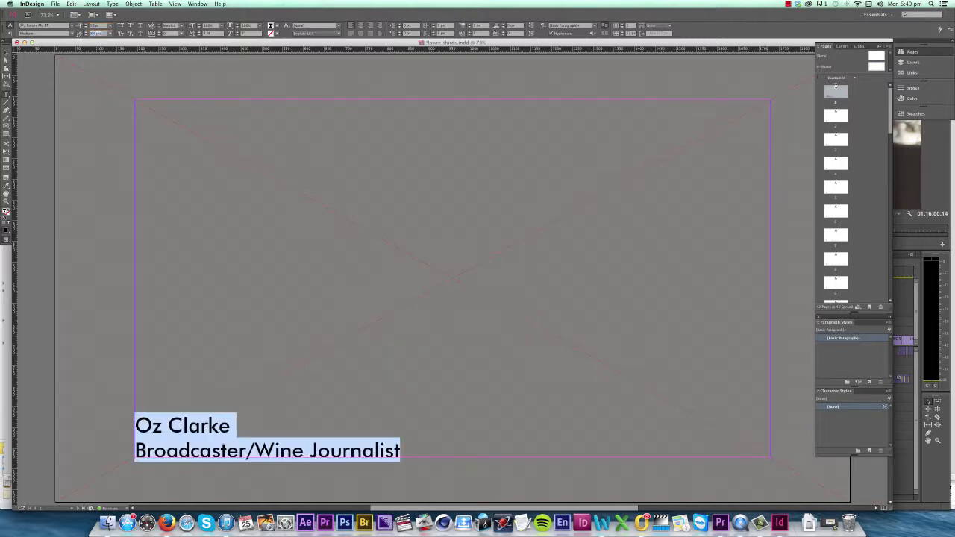
click(266, 35)
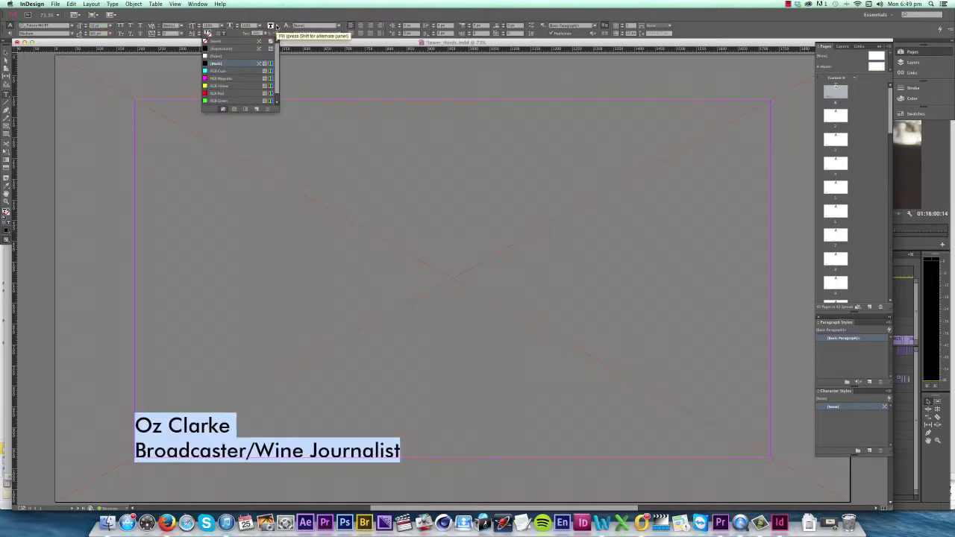
click(224, 56)
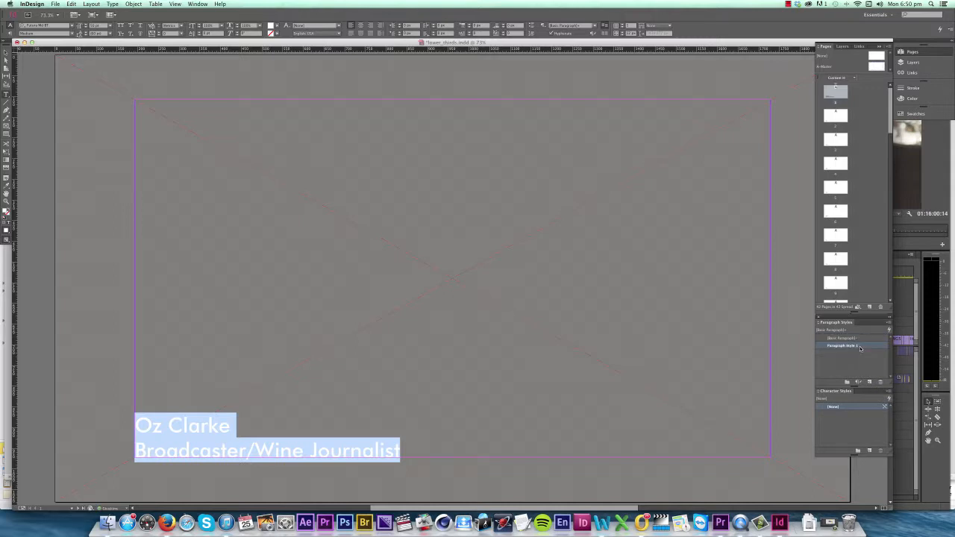
Step: Rename the style to Name Left and add a right-aligned Name Right based on it
double_click(847, 346)
text(Name Left)
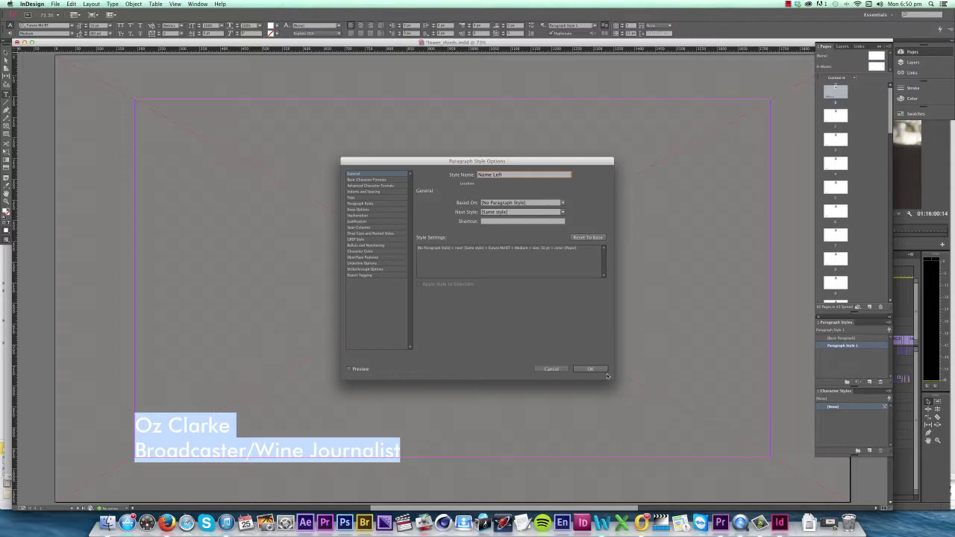
click(589, 369)
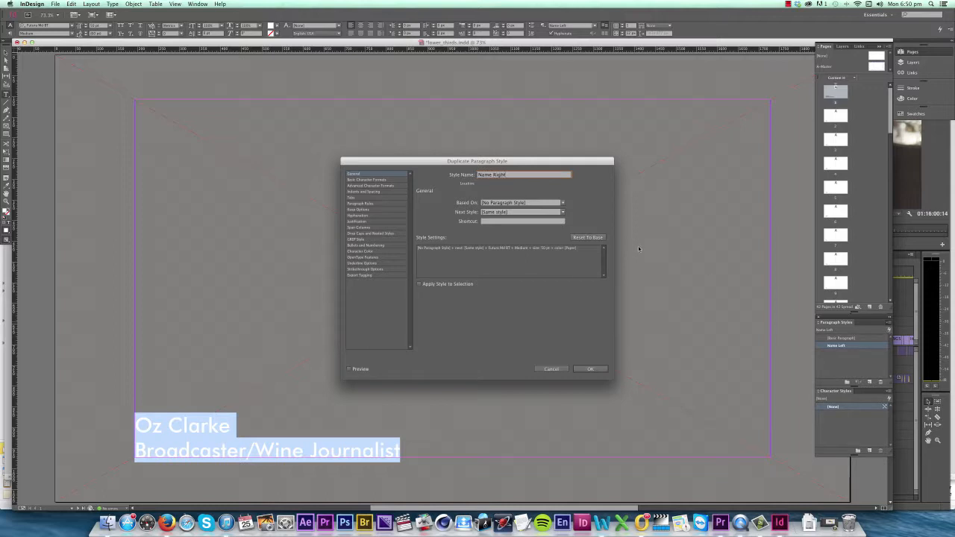
click(507, 202)
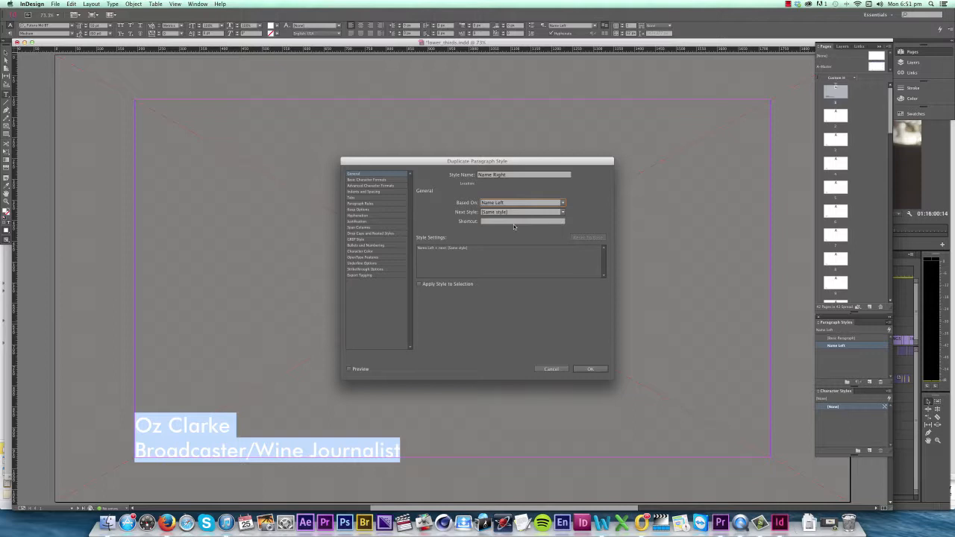
click(365, 192)
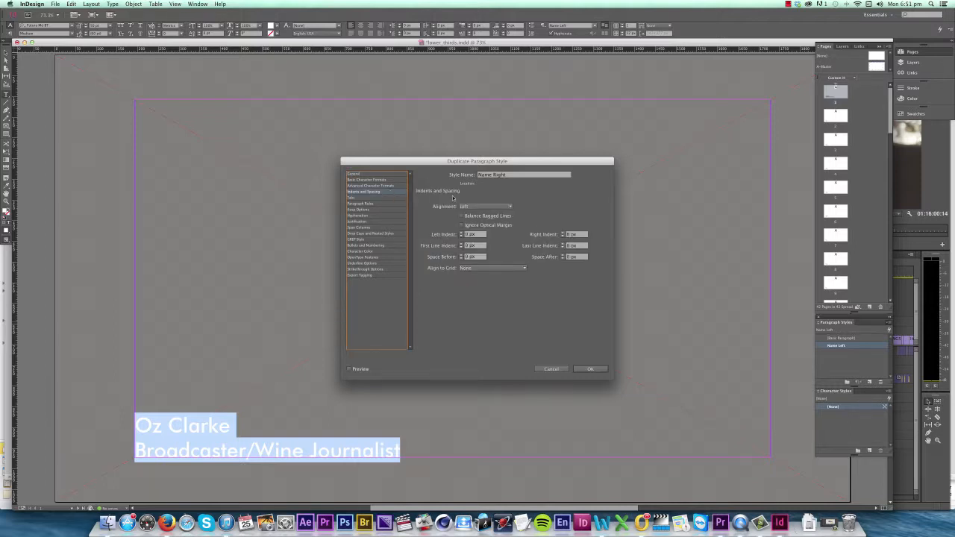
click(488, 206)
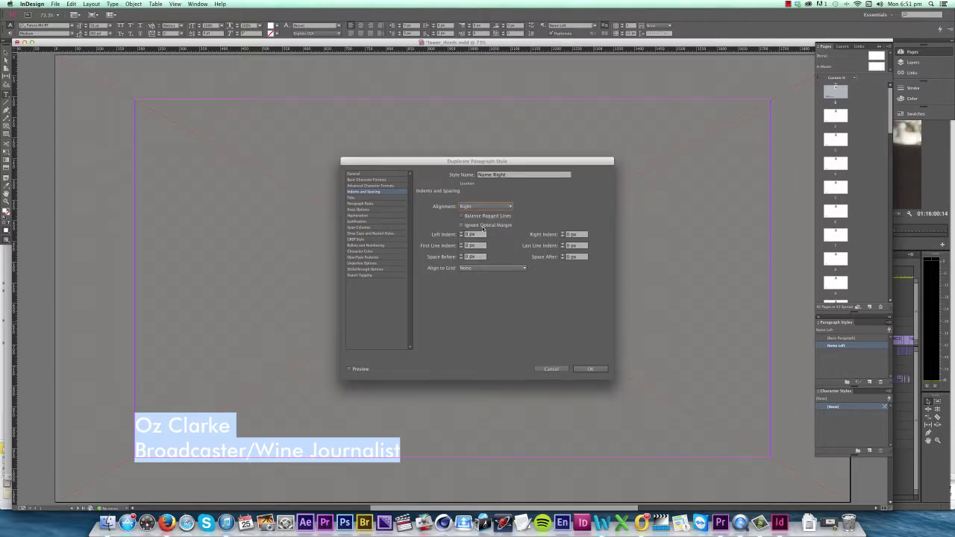
click(589, 368)
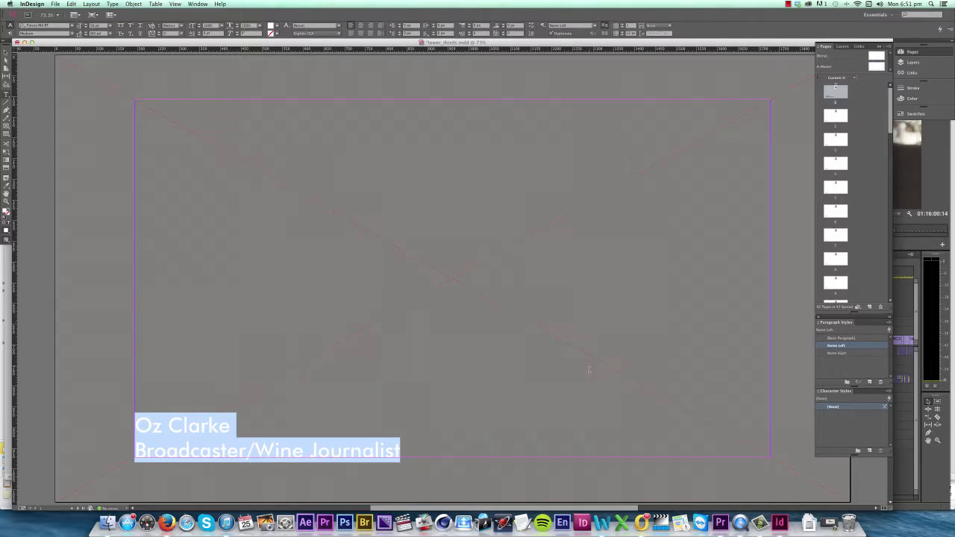
Step: Test-apply Name Right to the title, then switch it back to Name Left
click(837, 352)
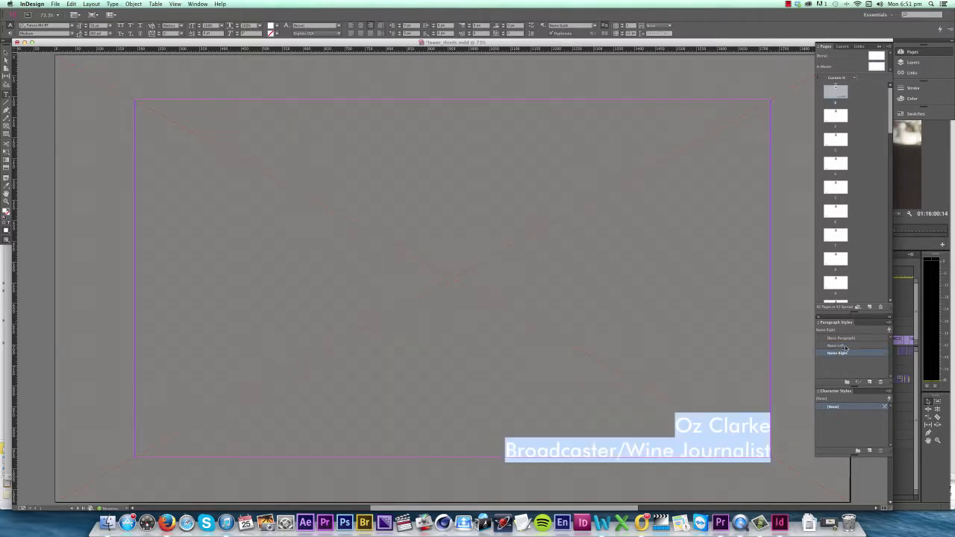
click(836, 345)
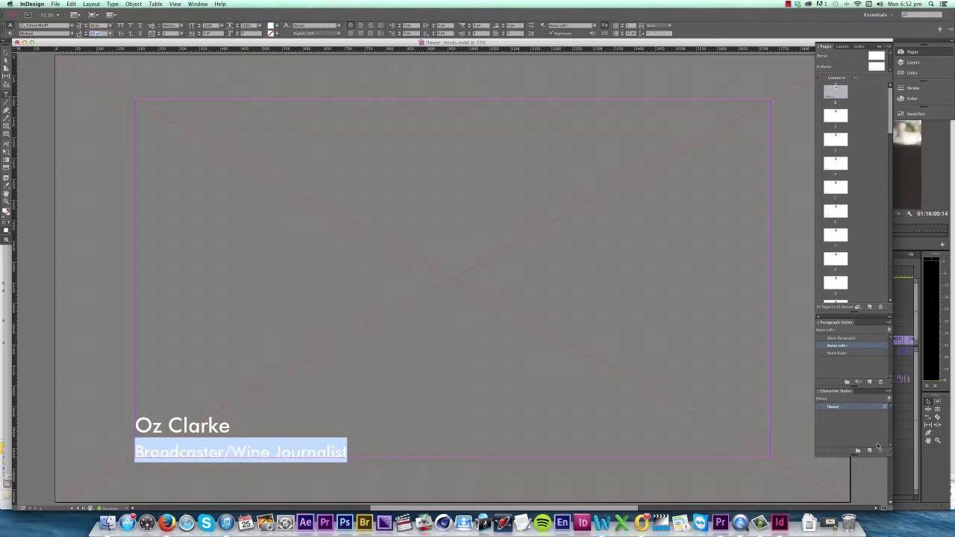
mouse_move(869, 451)
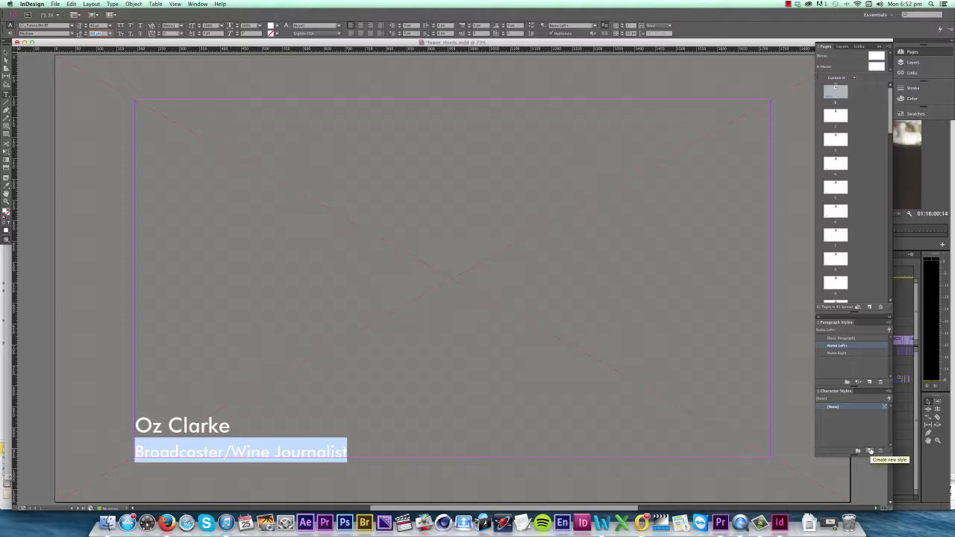
Step: Create a new character style named Description for the job-title line
click(869, 452)
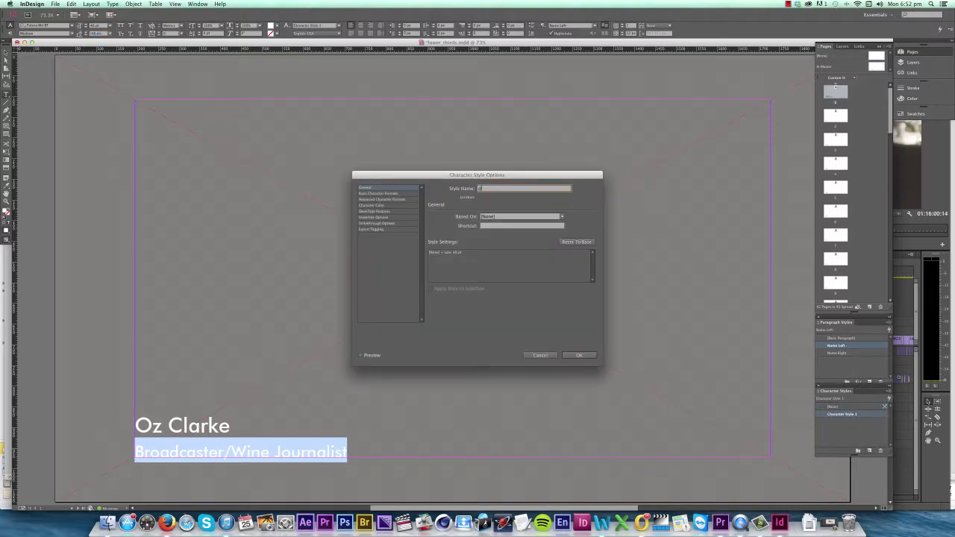
text(Description)
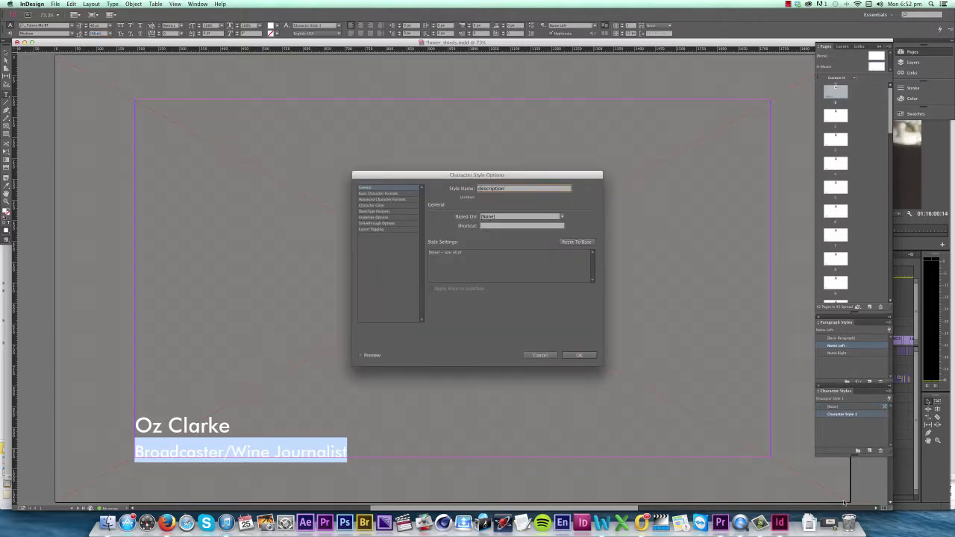
click(578, 356)
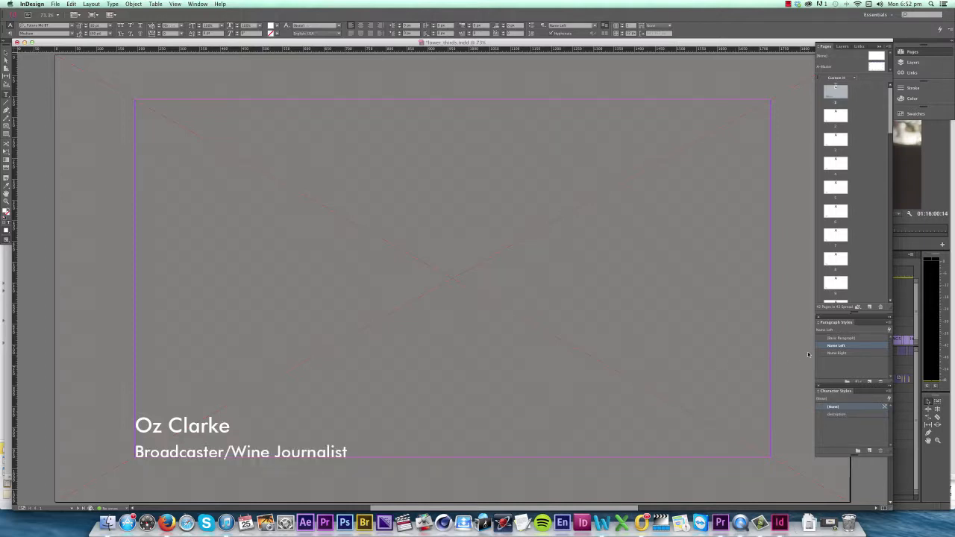
Step: Try Name Right on the title, then return it to Name Left
click(836, 345)
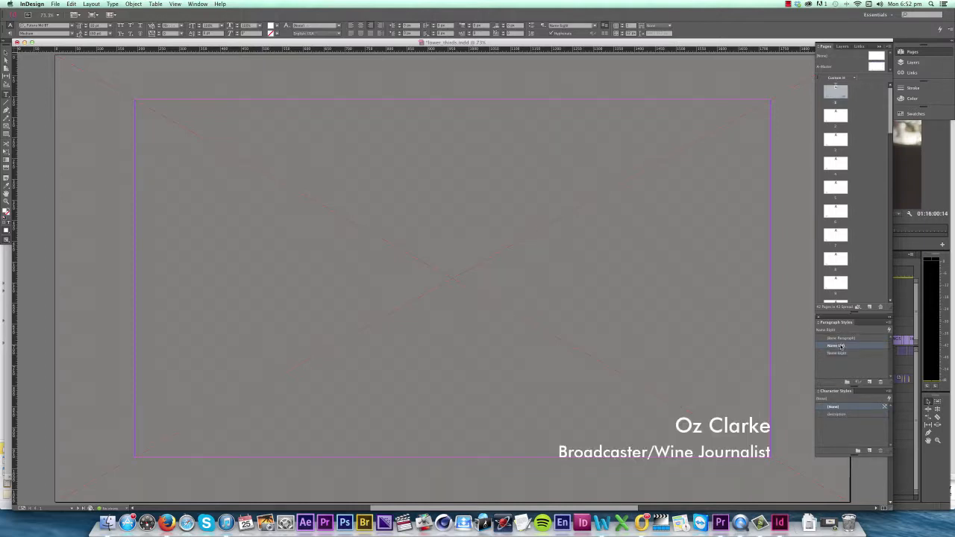
click(843, 353)
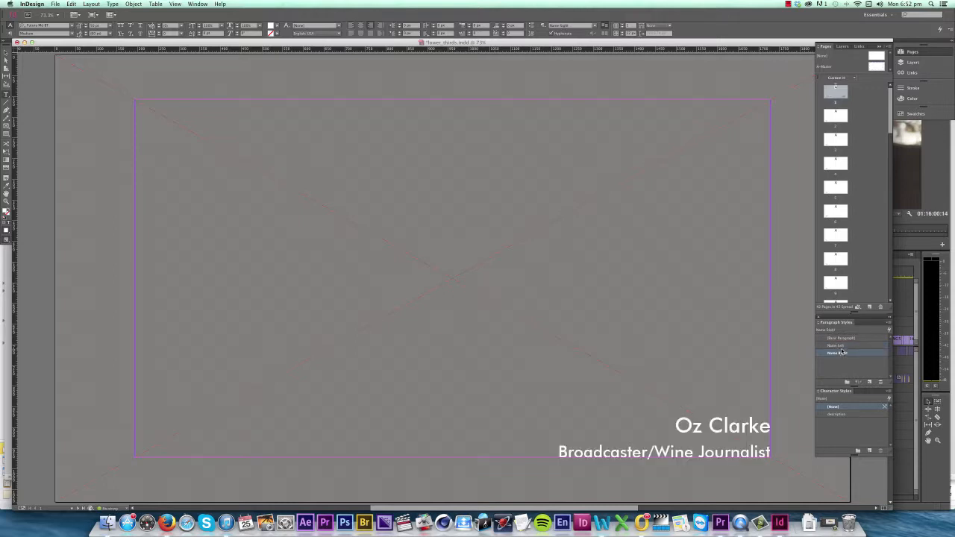
click(836, 345)
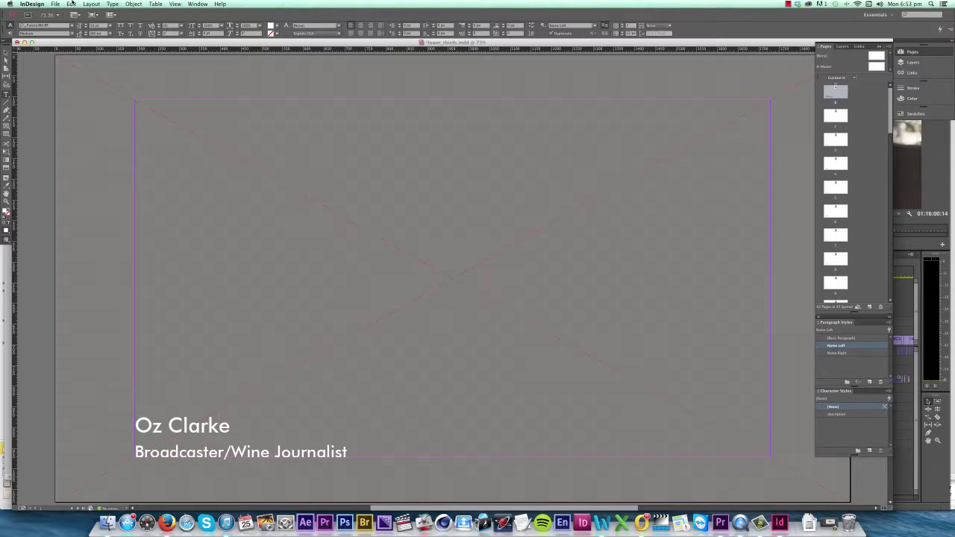
Step: Select all of the styled title text via Edit > Select All and remove it from the page
click(70, 4)
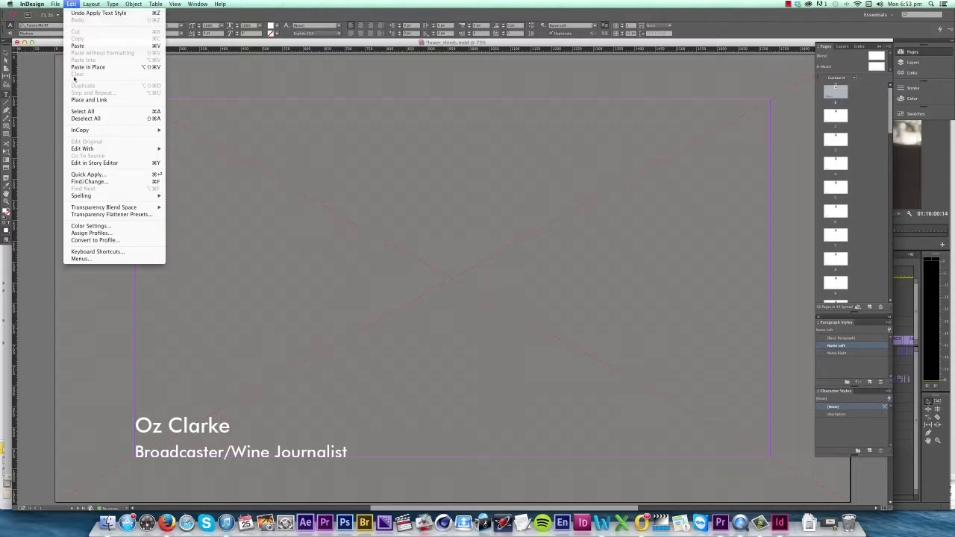
click(82, 111)
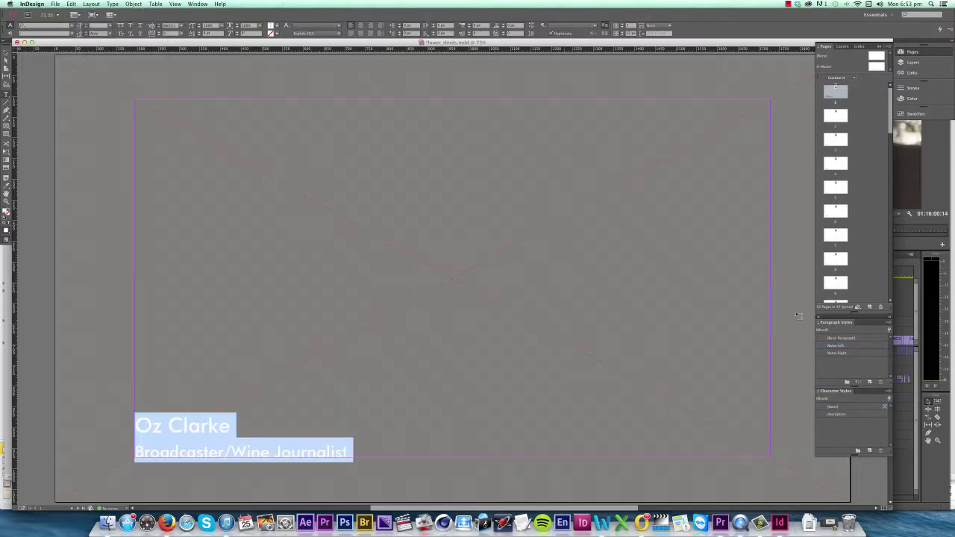
click(837, 346)
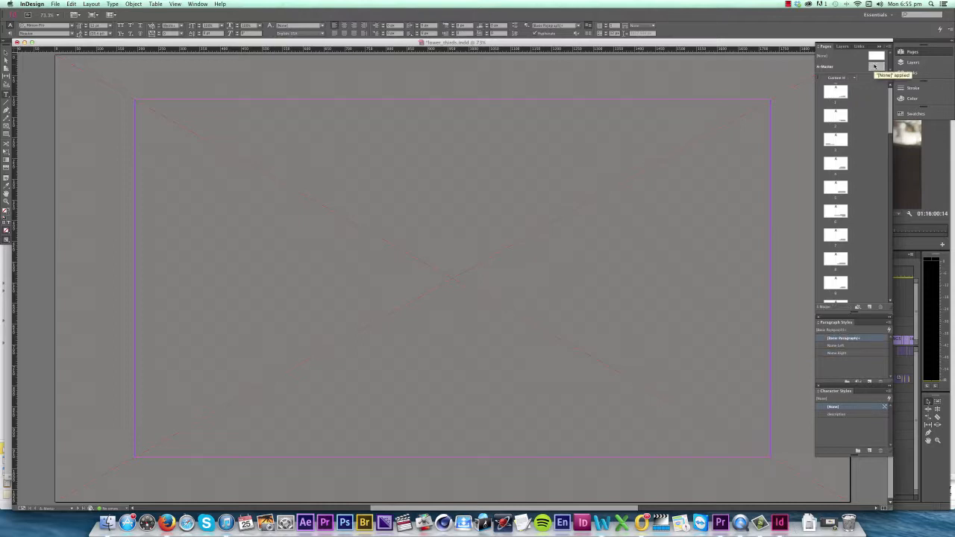
Step: Add a drop shadow with 75% opacity and 5 px size to the master title frame
click(6, 58)
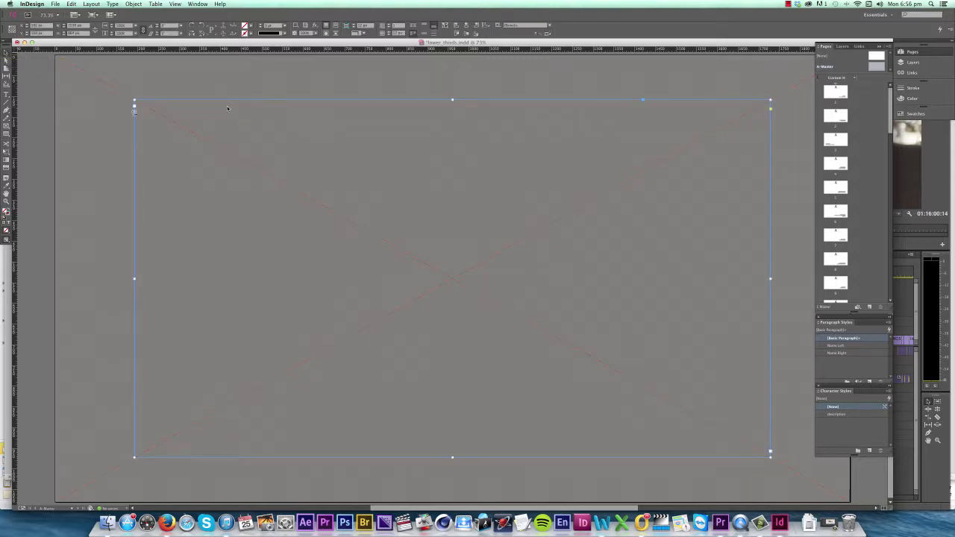
click(134, 5)
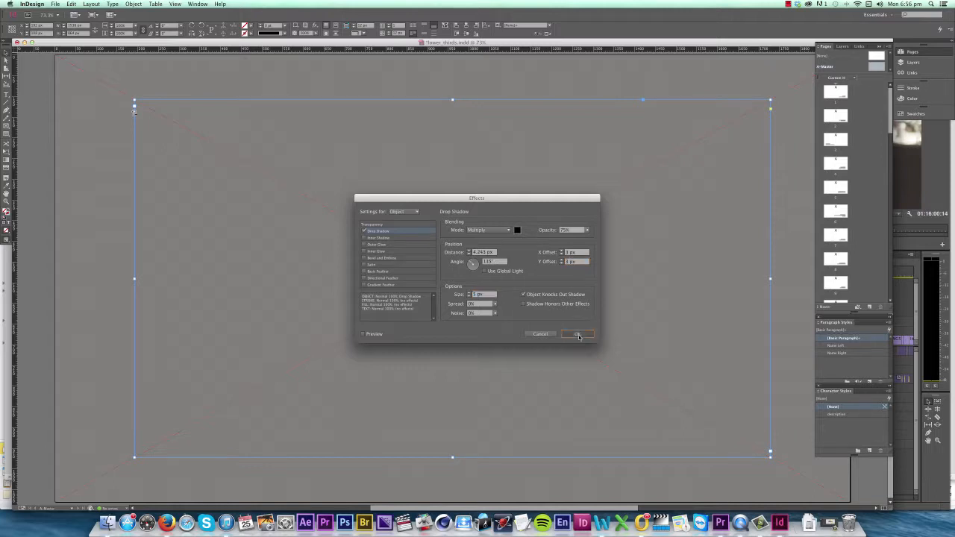
click(577, 335)
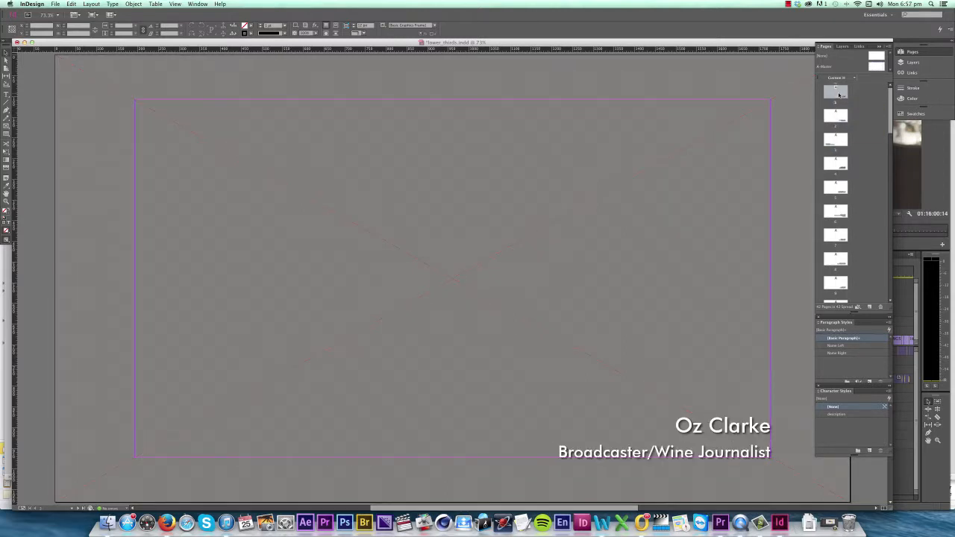
Step: Export all pages as transparent PNGs named lower_thirds into the titles_export folder
click(75, 4)
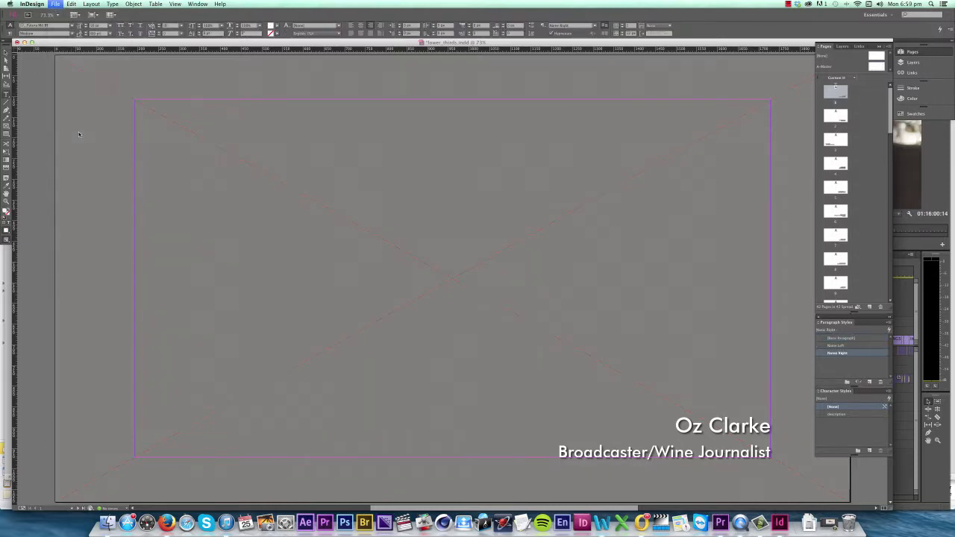
click(55, 5)
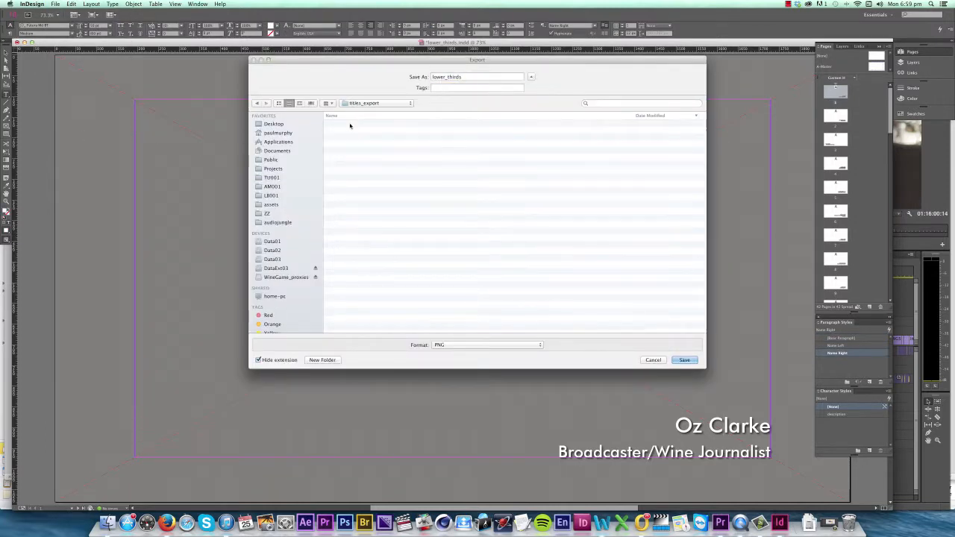
mouse_move(465, 350)
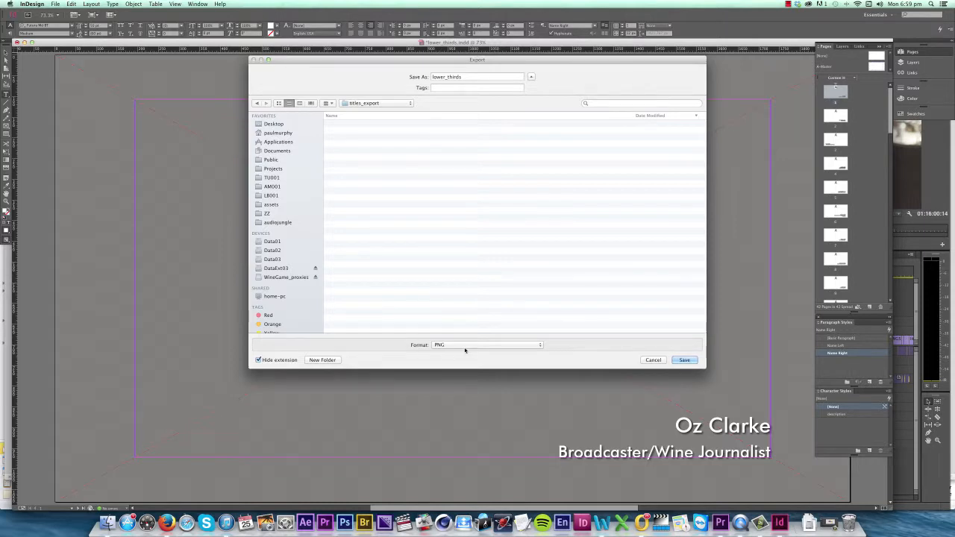
click(684, 360)
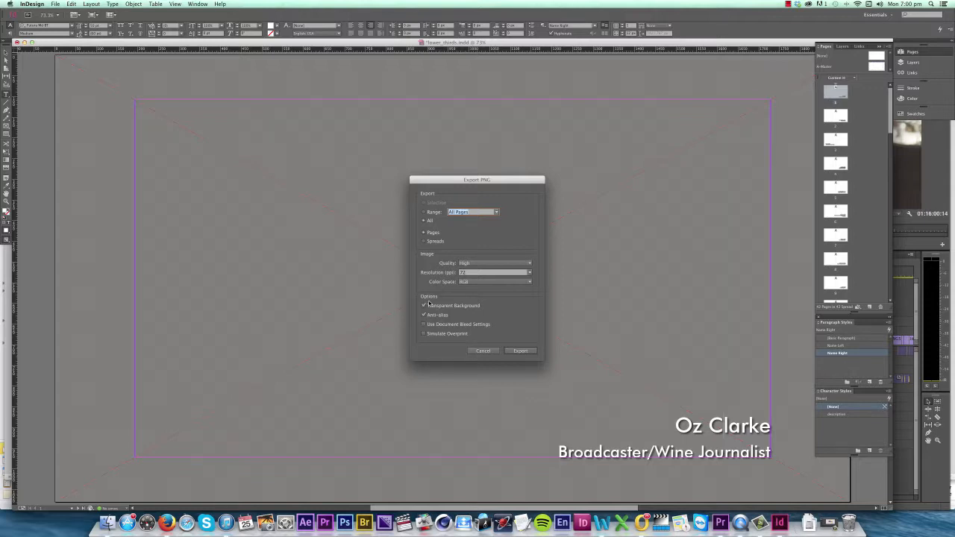
click(520, 351)
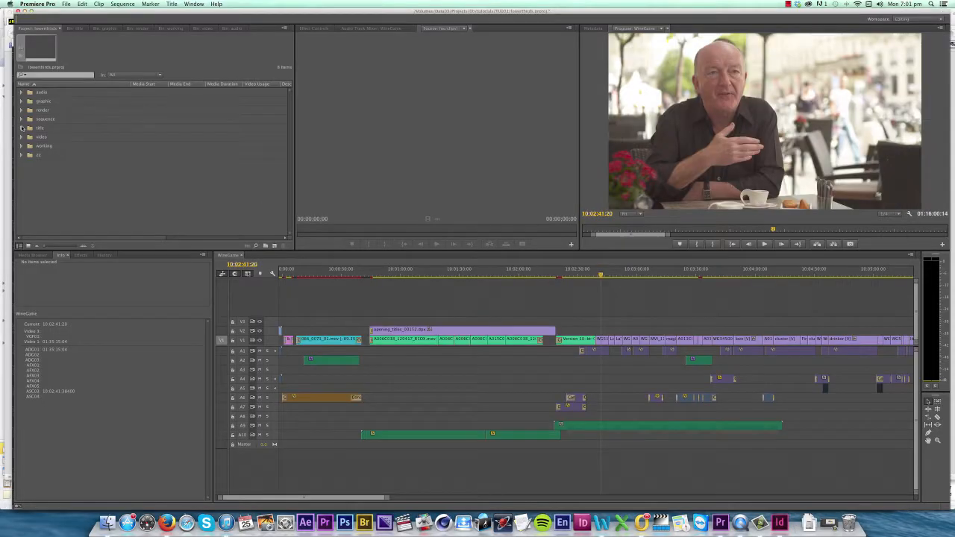
Step: Import the lower_thirds PNGs into Premiere's title bin and lay them on V3 over the interviews
click(68, 4)
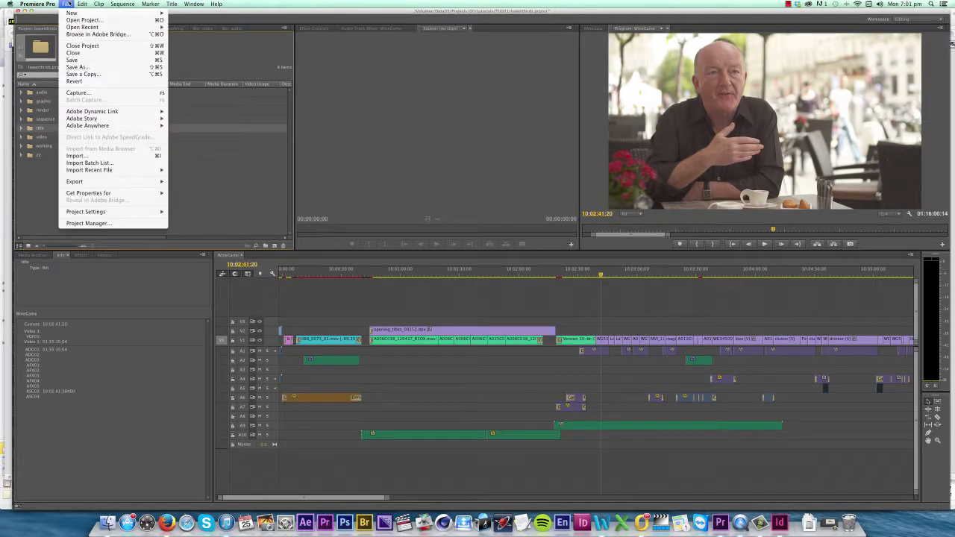
click(76, 155)
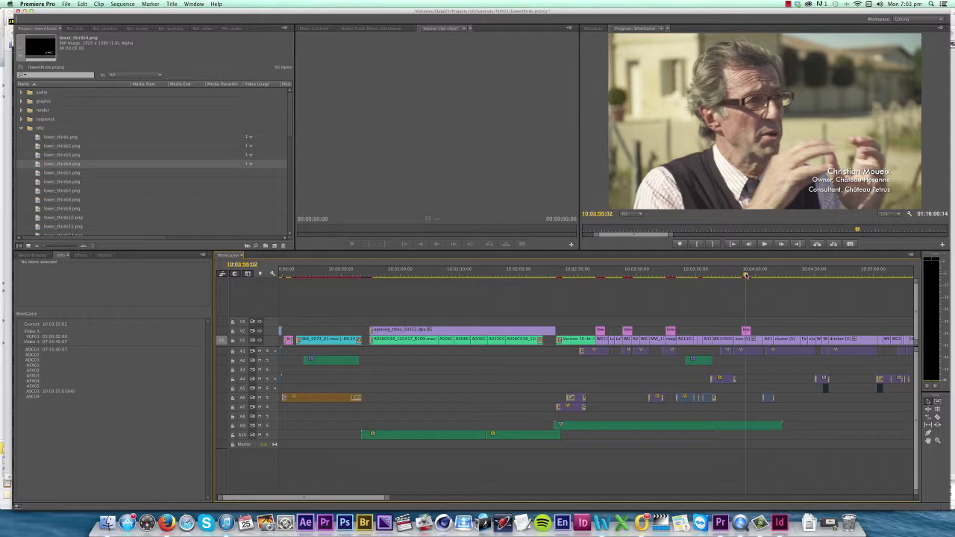
click(202, 523)
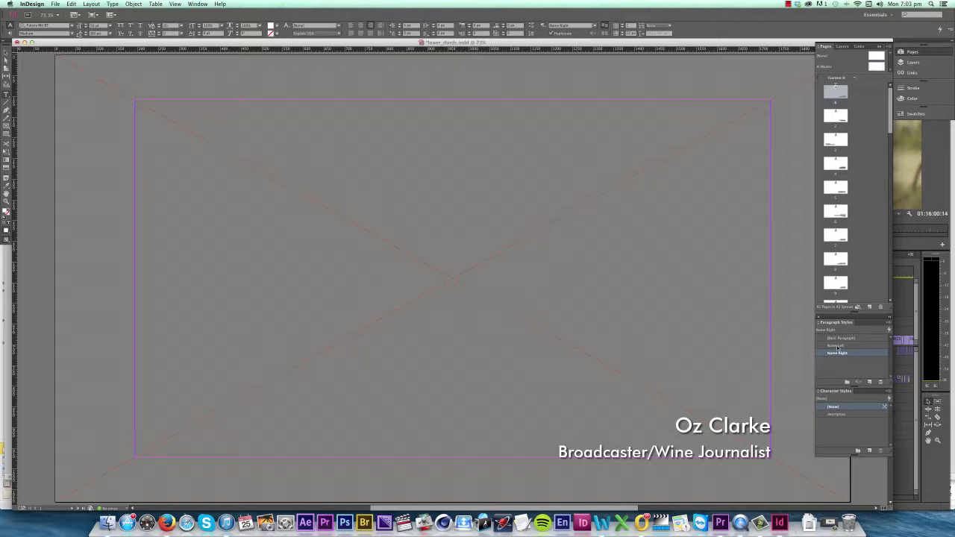
Step: Set the Name Left and Name Right paragraph styles' font family to Times New Roman
double_click(836, 353)
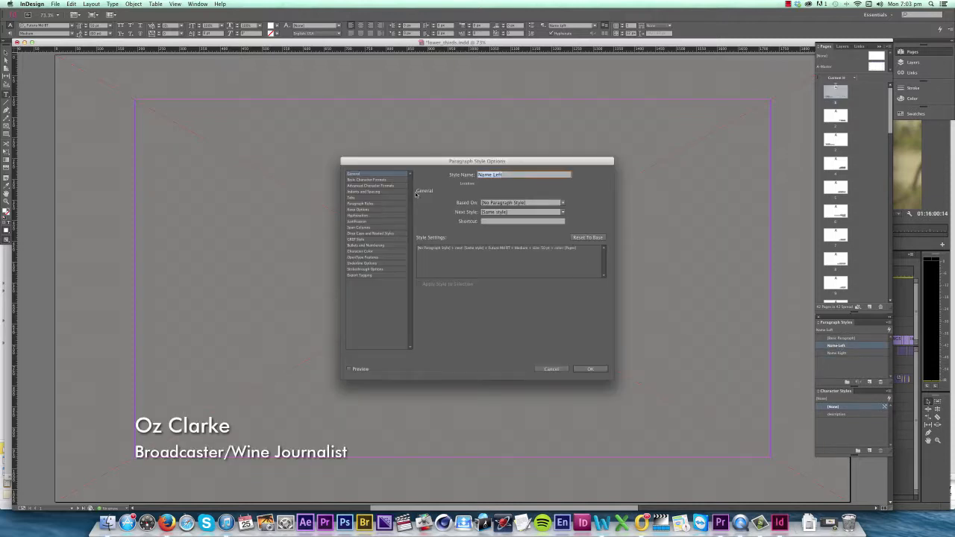
click(366, 179)
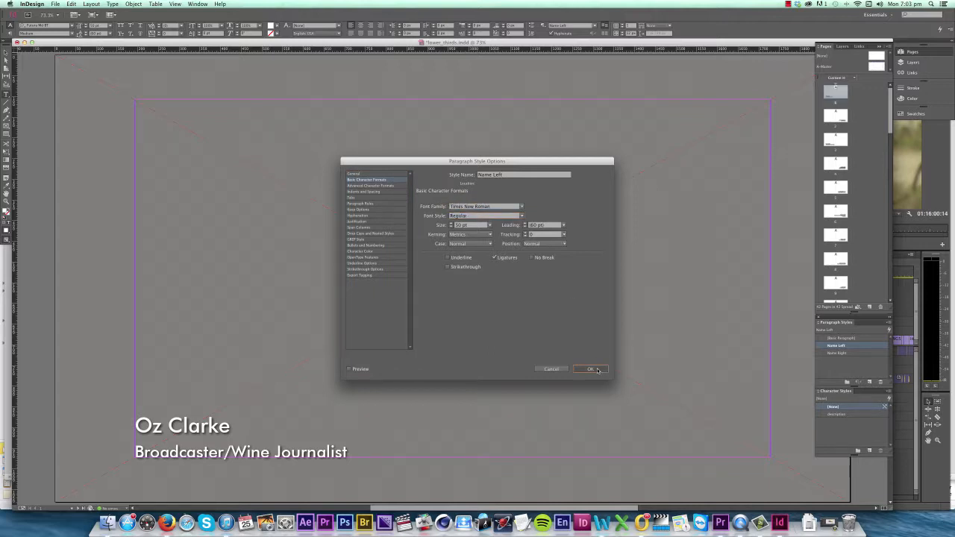
click(591, 369)
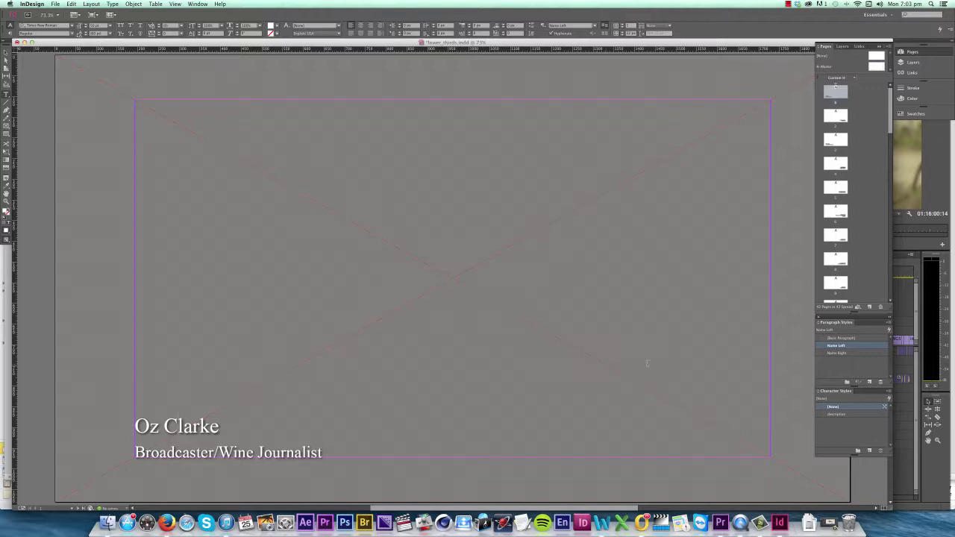
click(838, 353)
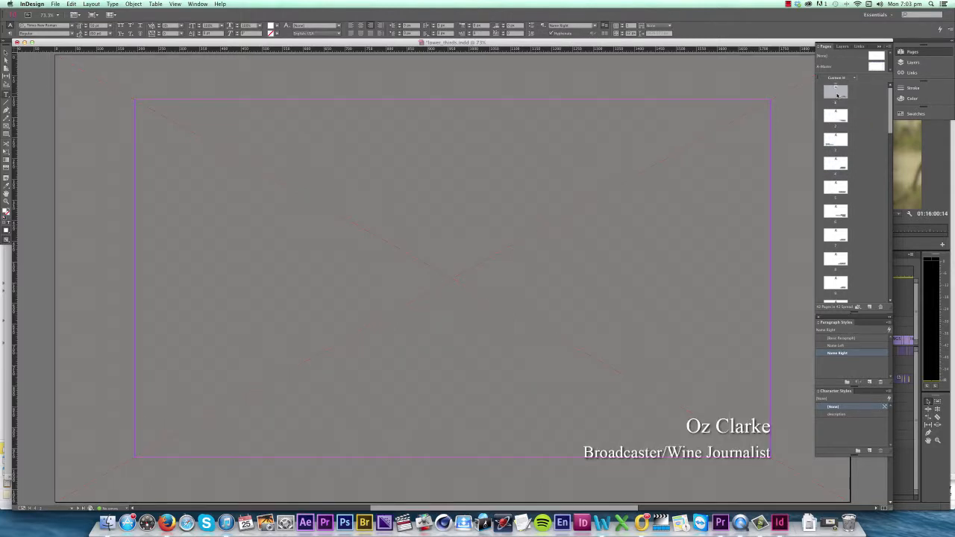
Step: Export again as PNG under the same lower_thirds name, replacing the earlier export
click(57, 4)
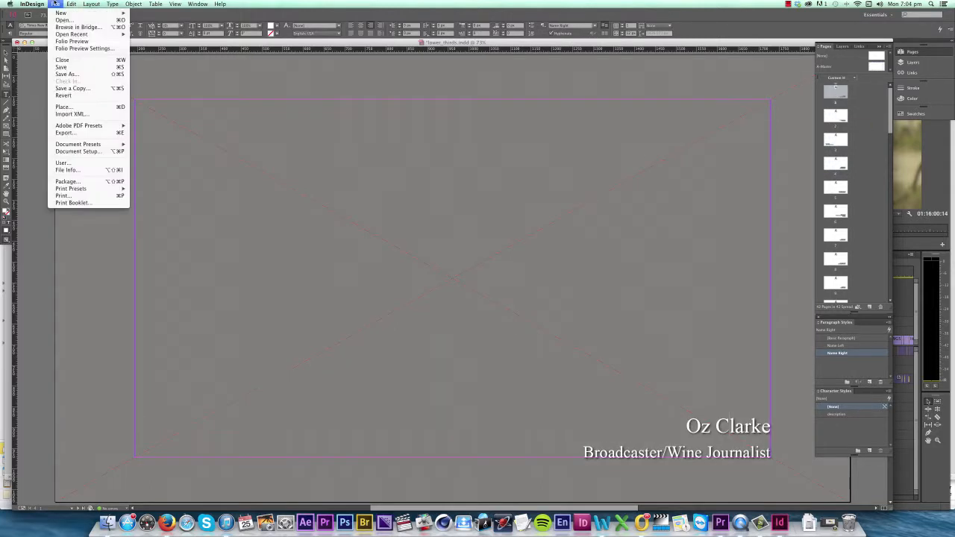
click(78, 134)
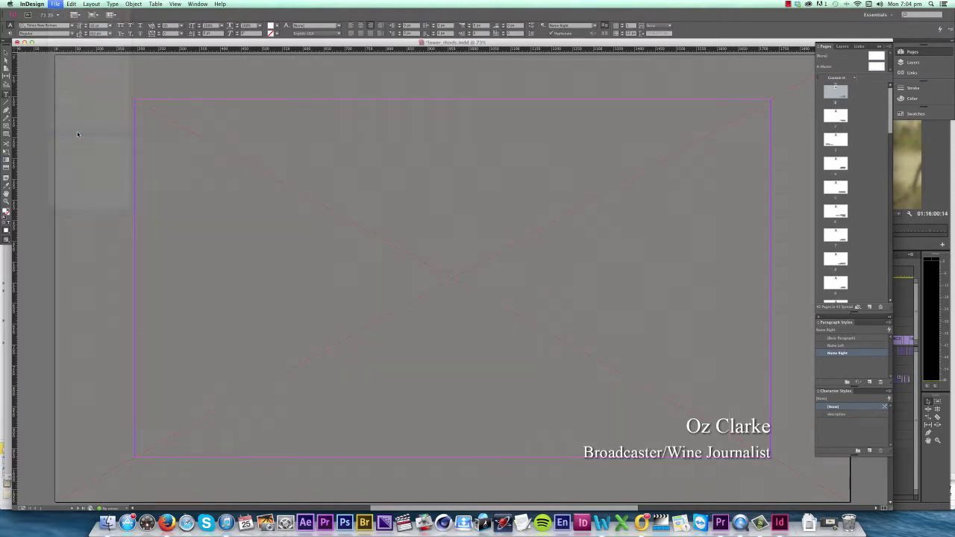
click(53, 5)
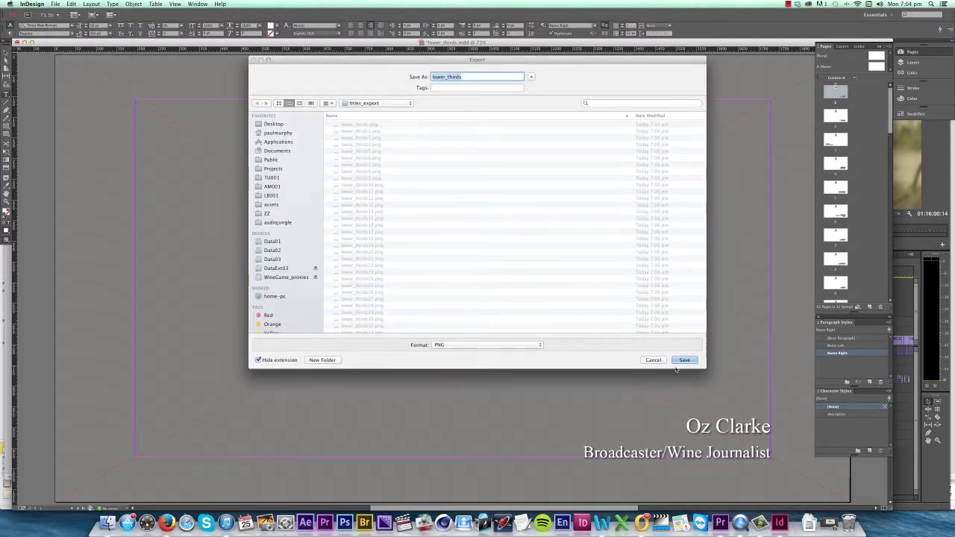
click(684, 360)
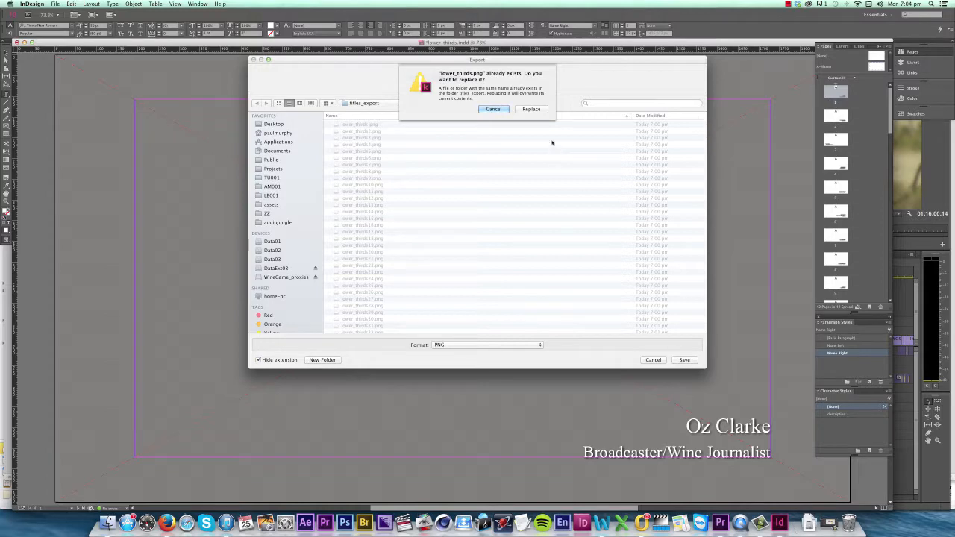
click(531, 109)
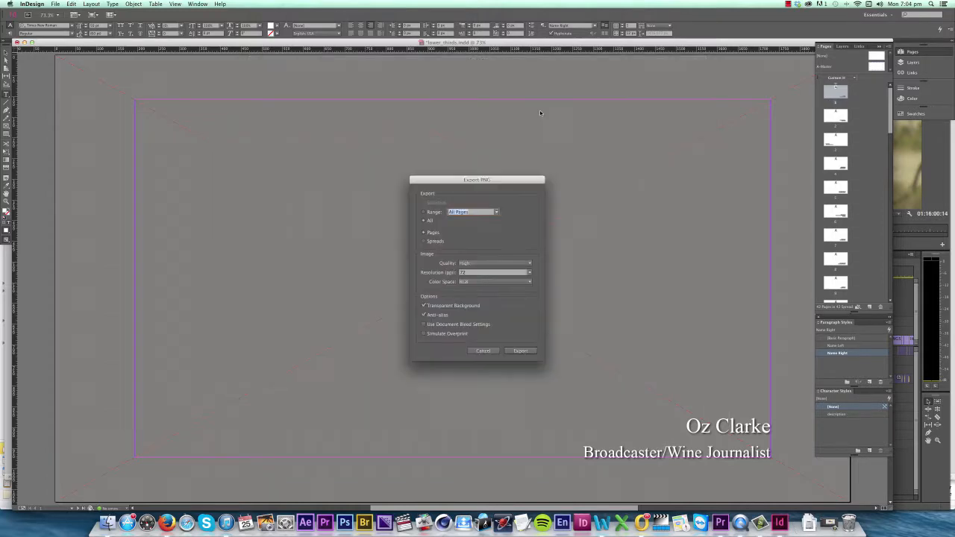
Step: Overwrite every old PNG via Apply to All and check an interview title in Premiere
click(520, 351)
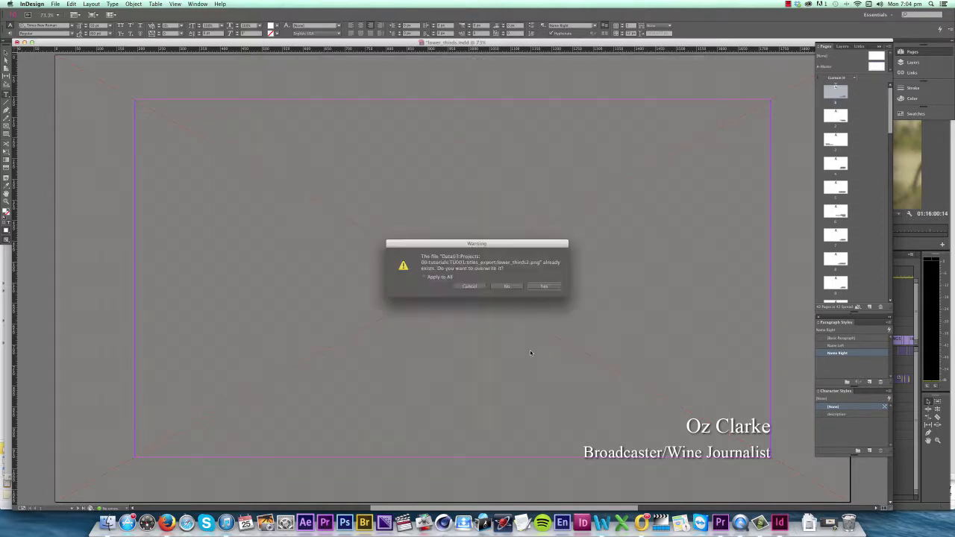
click(423, 277)
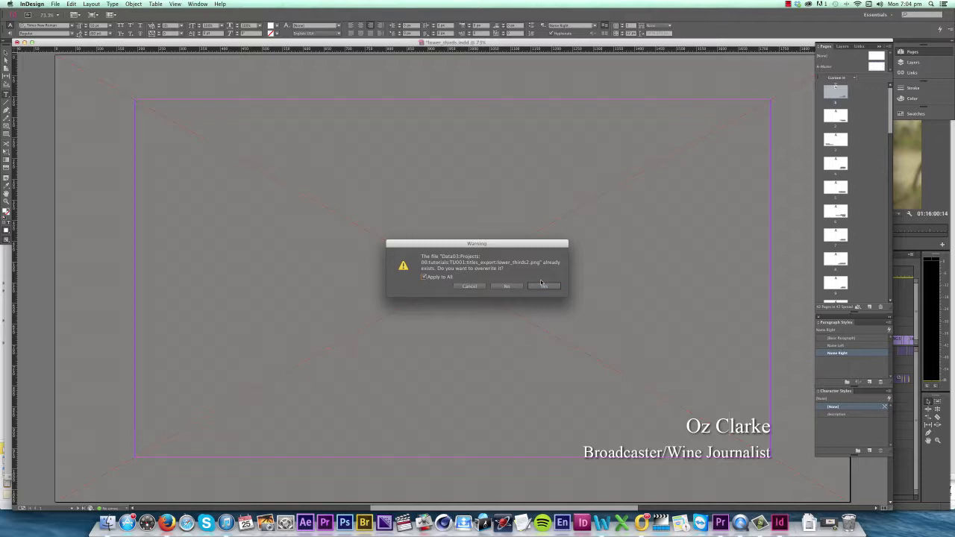
click(542, 286)
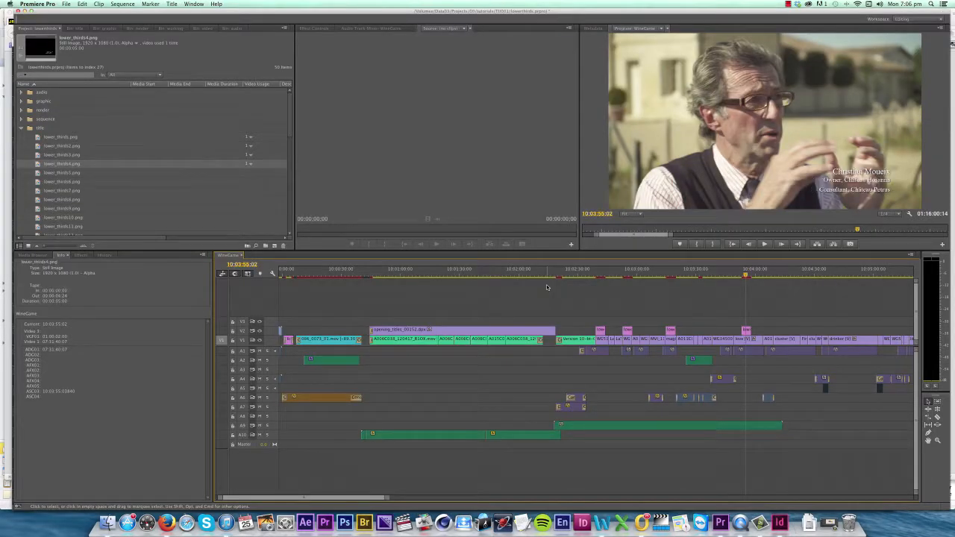
click(669, 274)
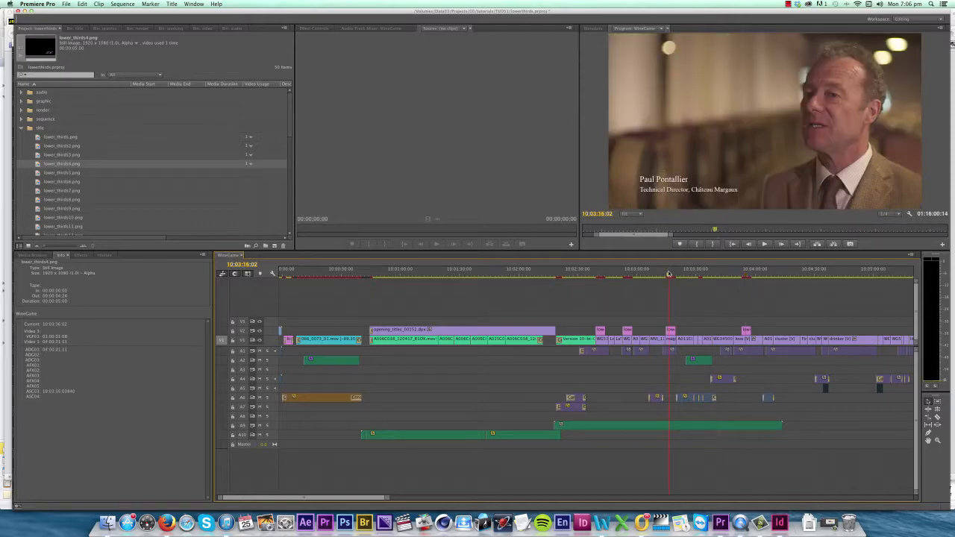